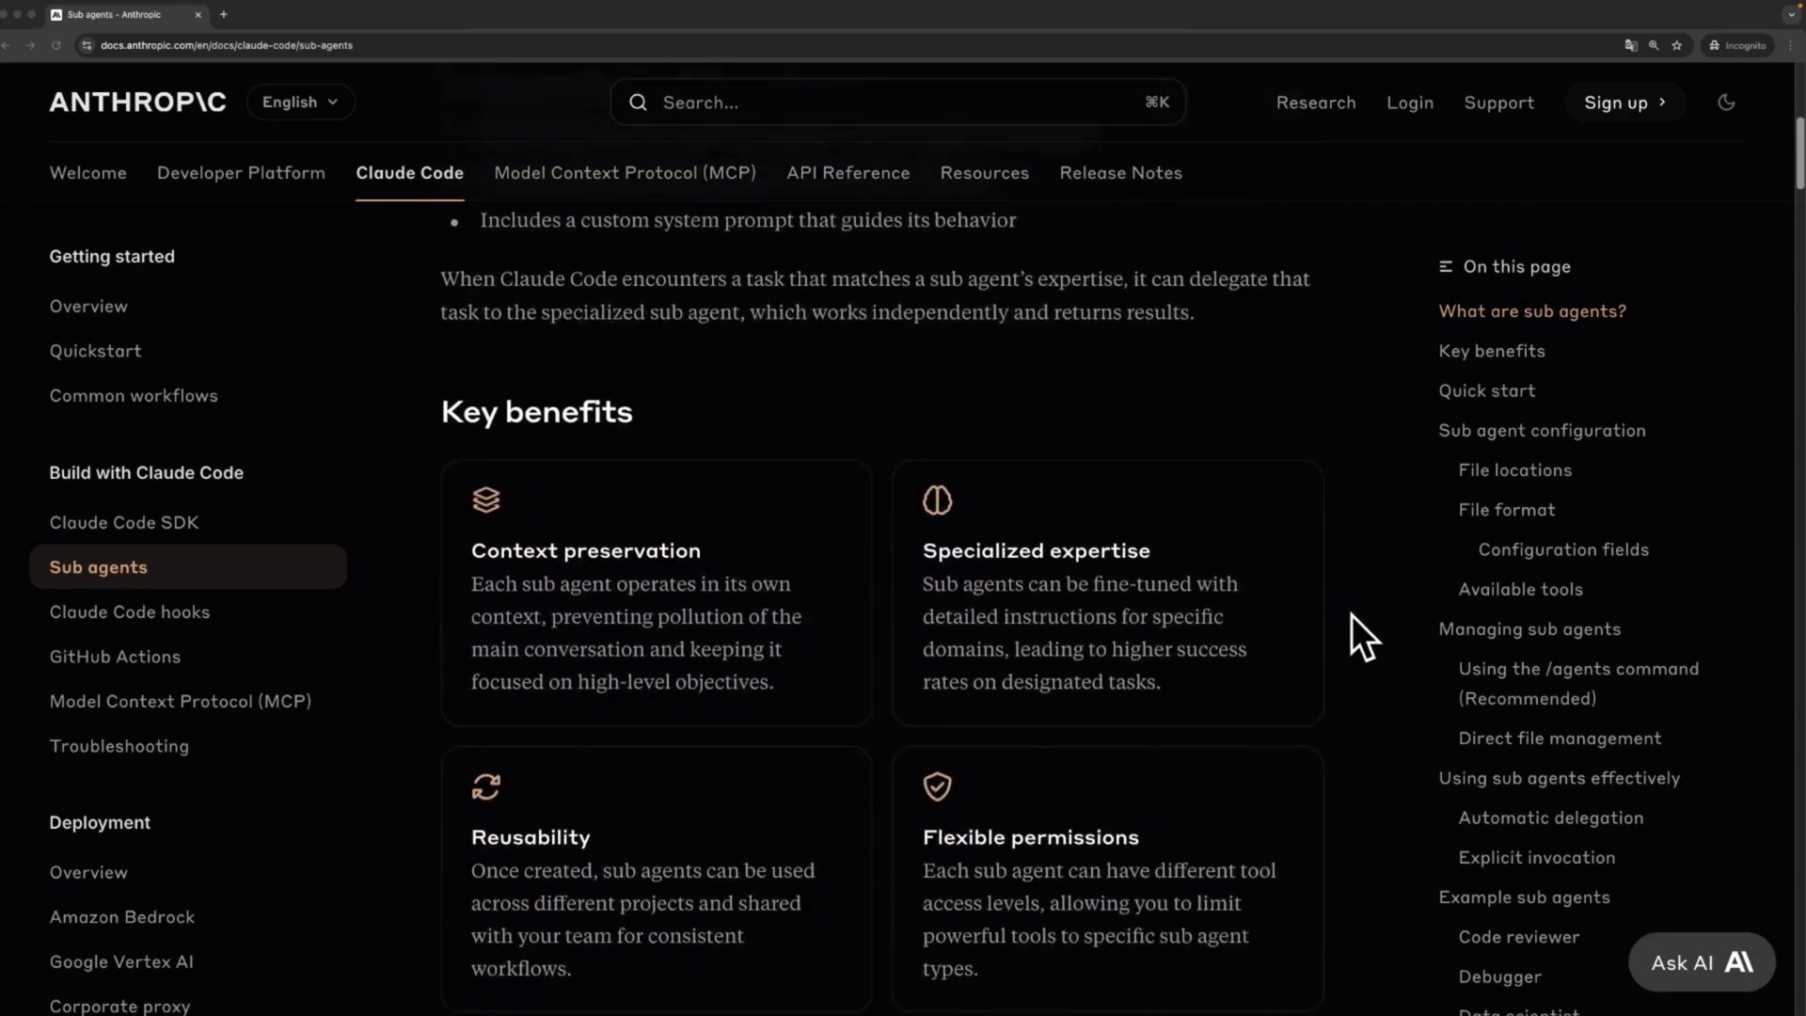
Step: Scroll the sub agents docs toward Quick start, then switch to the whiteboard diagram tab
{"action": "scroll", "scroll_direction": "down", "scroll_amount": 3}
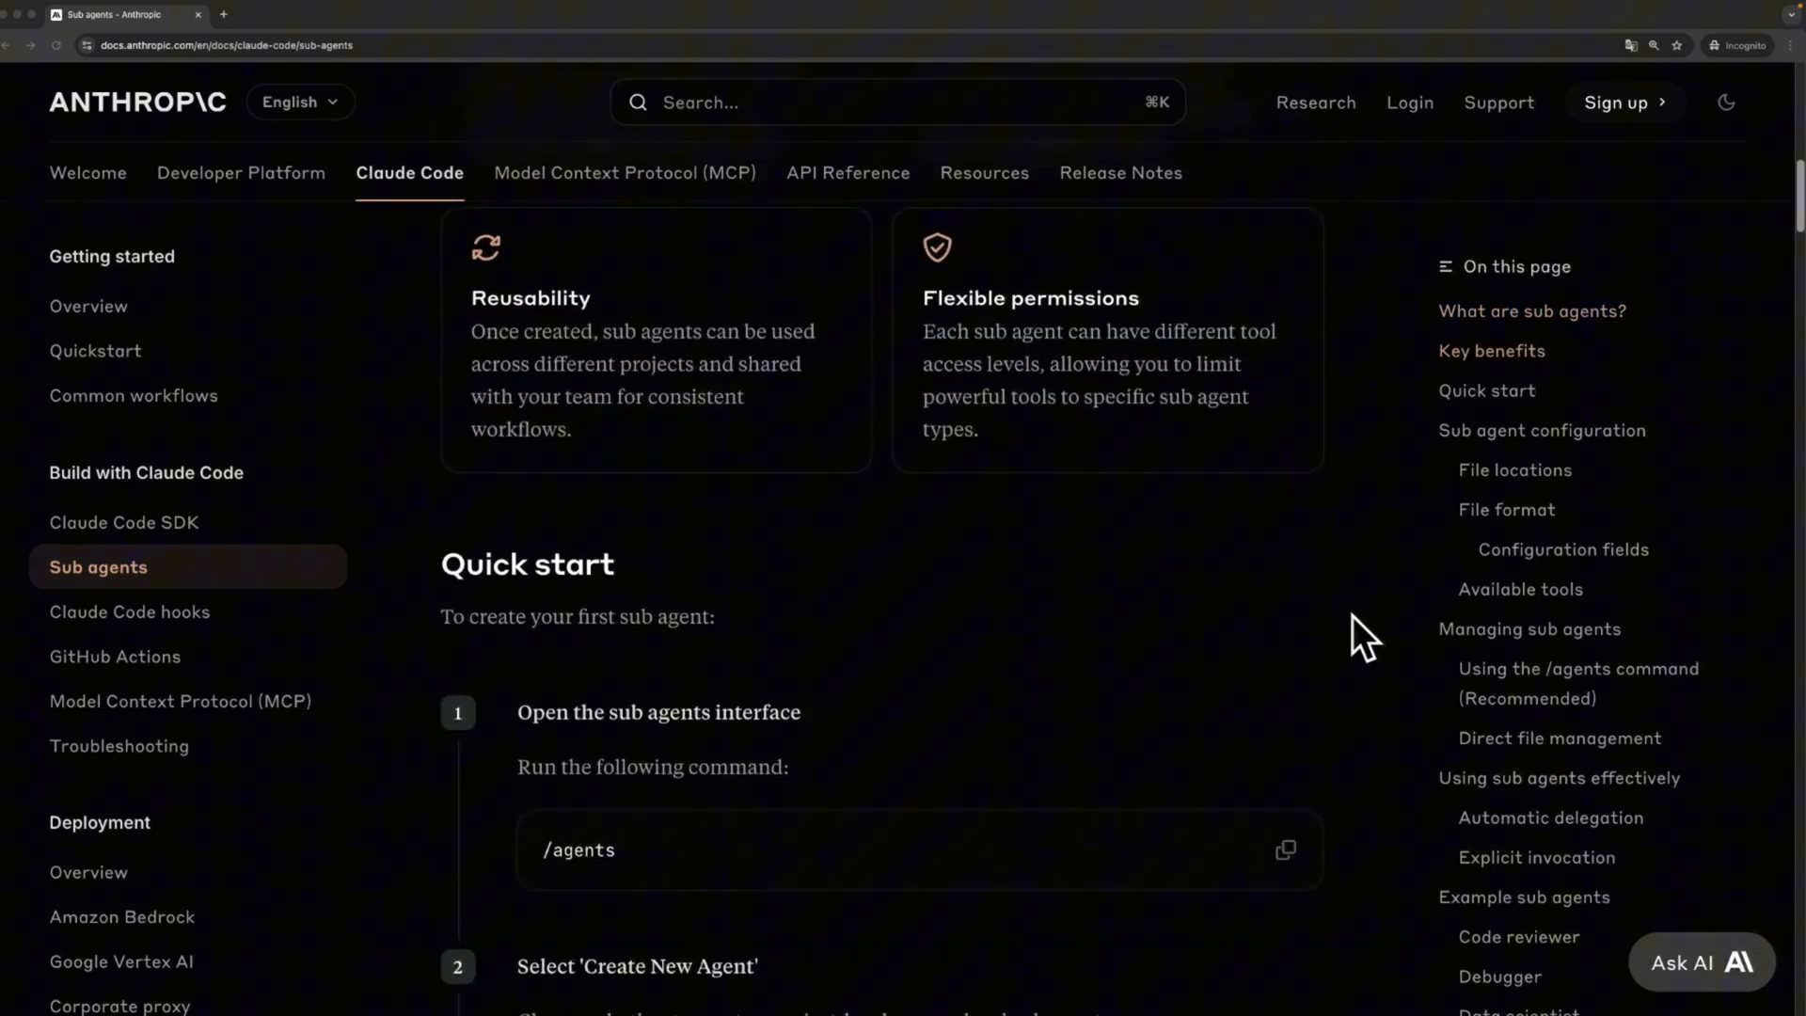
{"action": "left_click", "coordinate": [109, 5]}
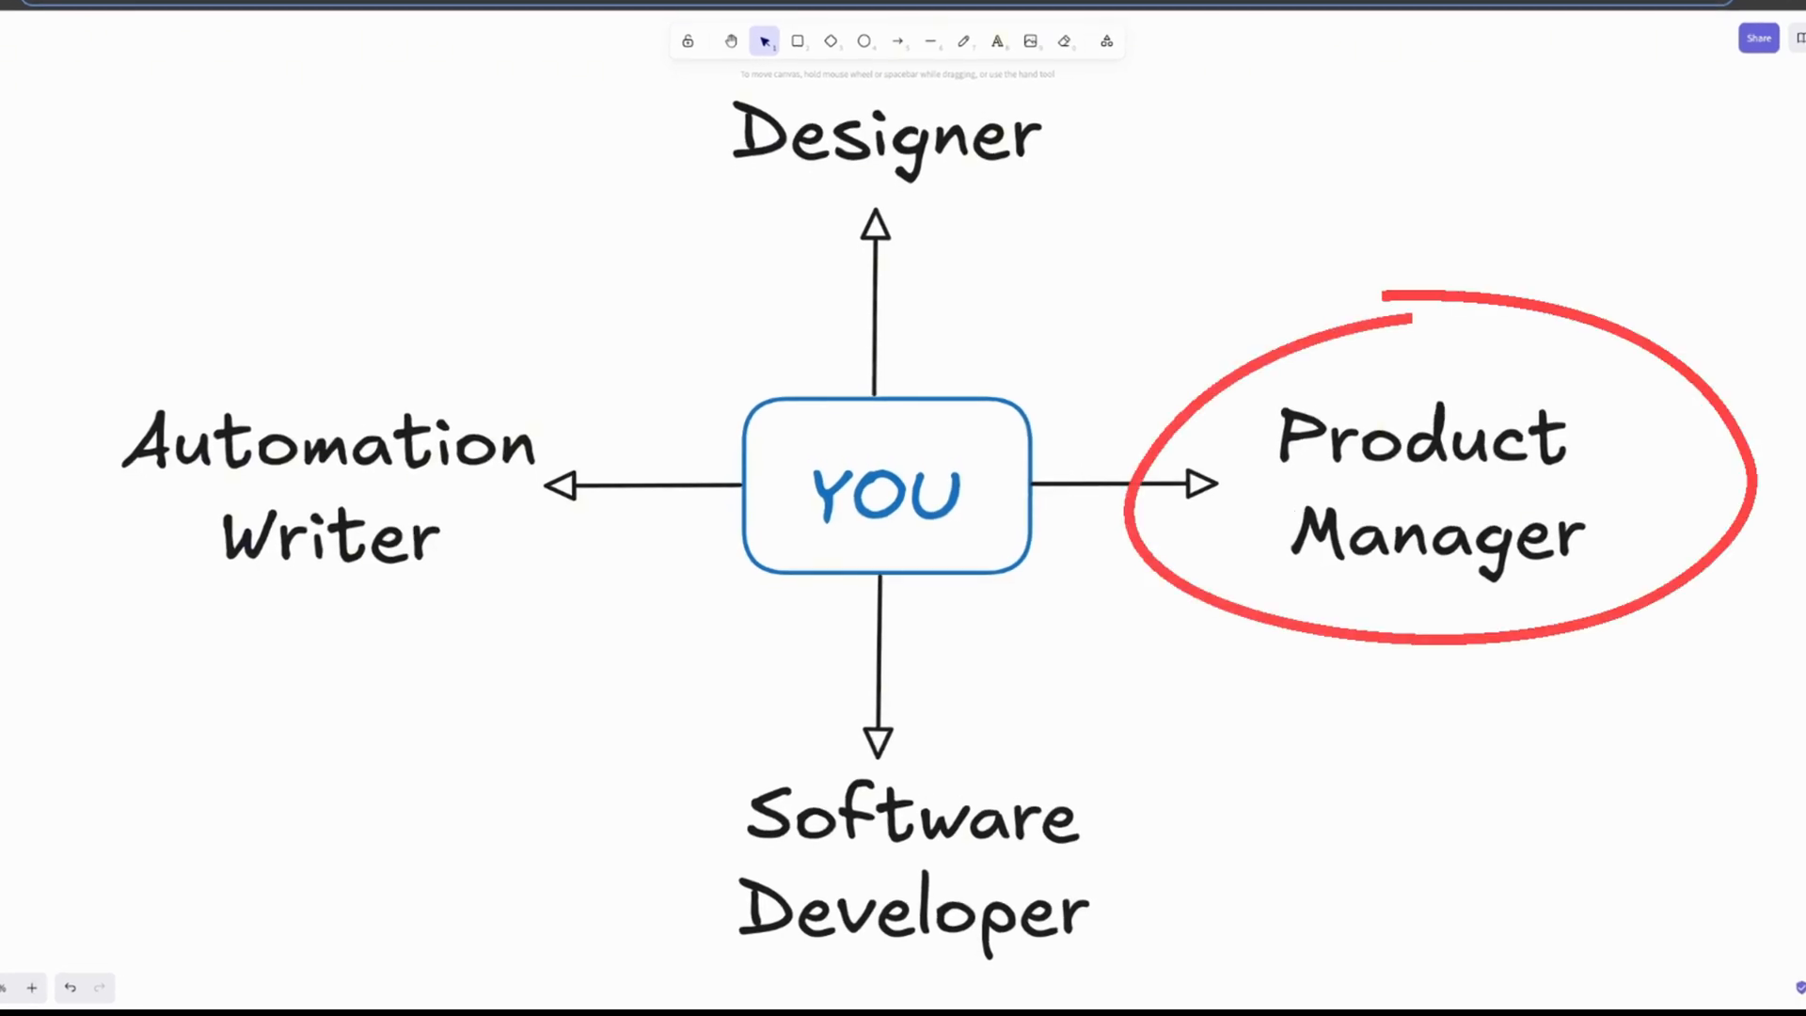
{"action": "left_click_drag", "start_coordinate": [1428, 484], "coordinate": [329, 484]}
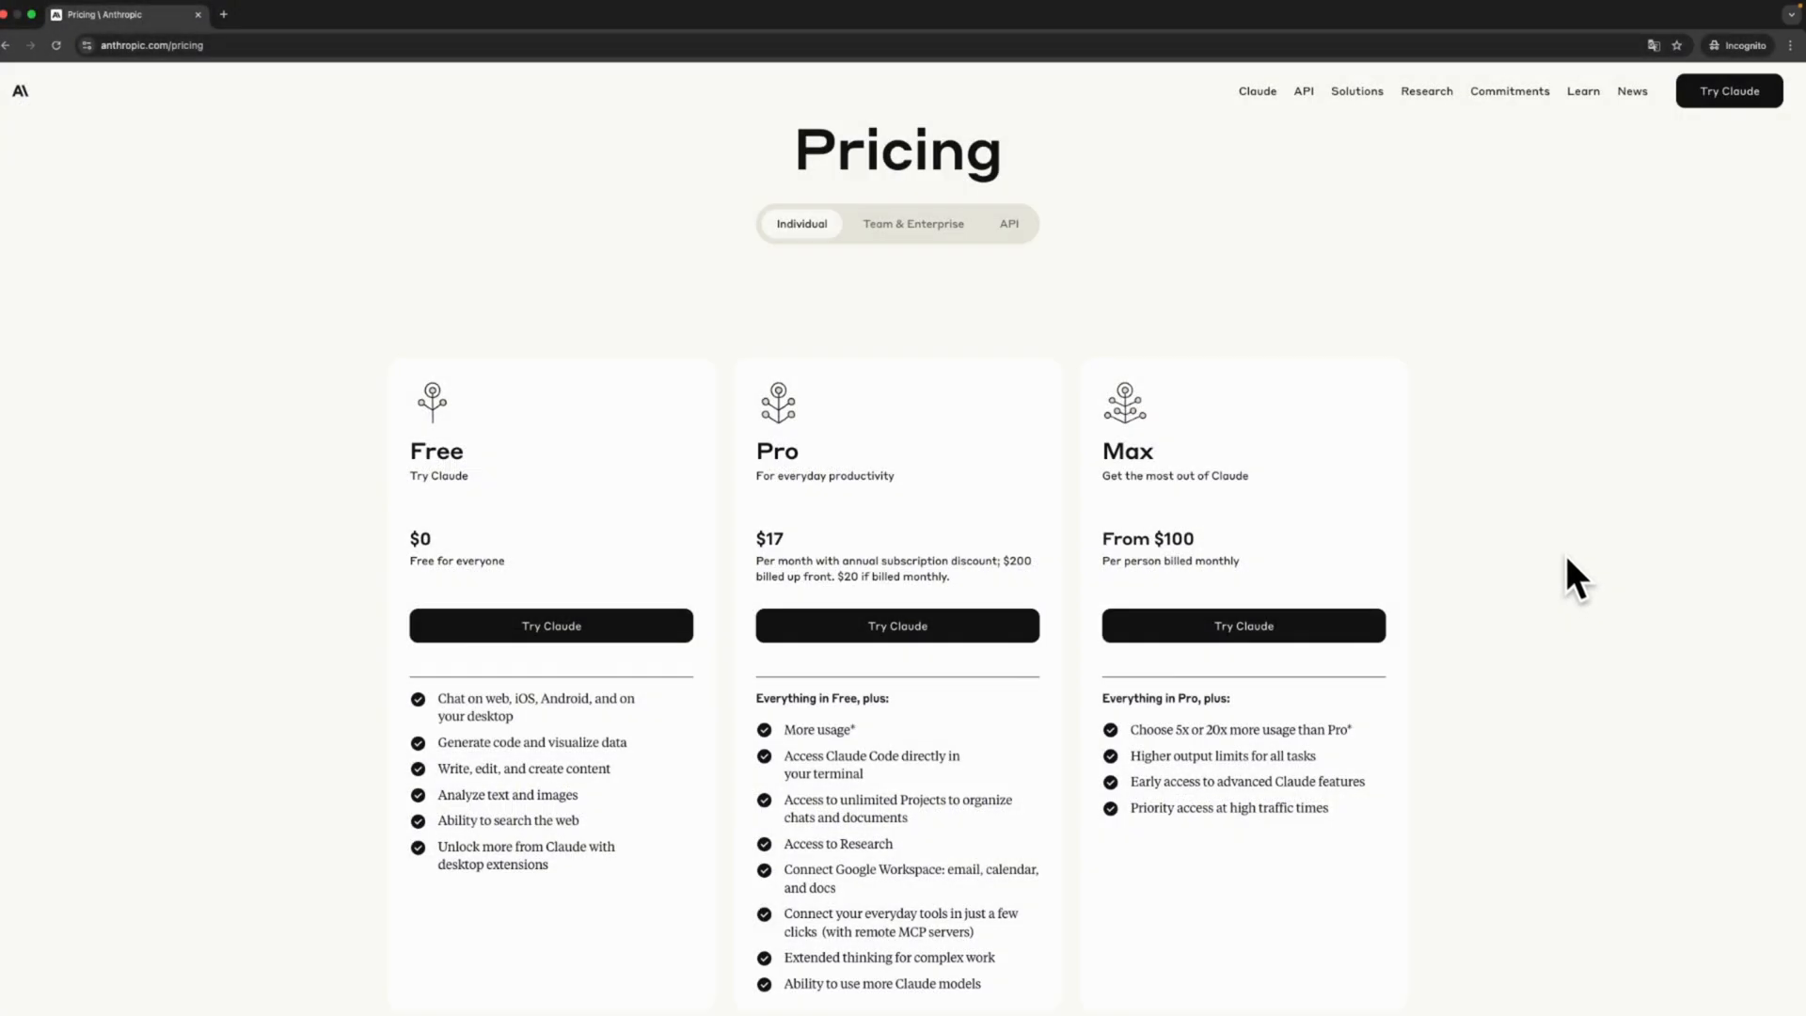
{"action": "scroll", "scroll_direction": "down", "scroll_amount": 3}
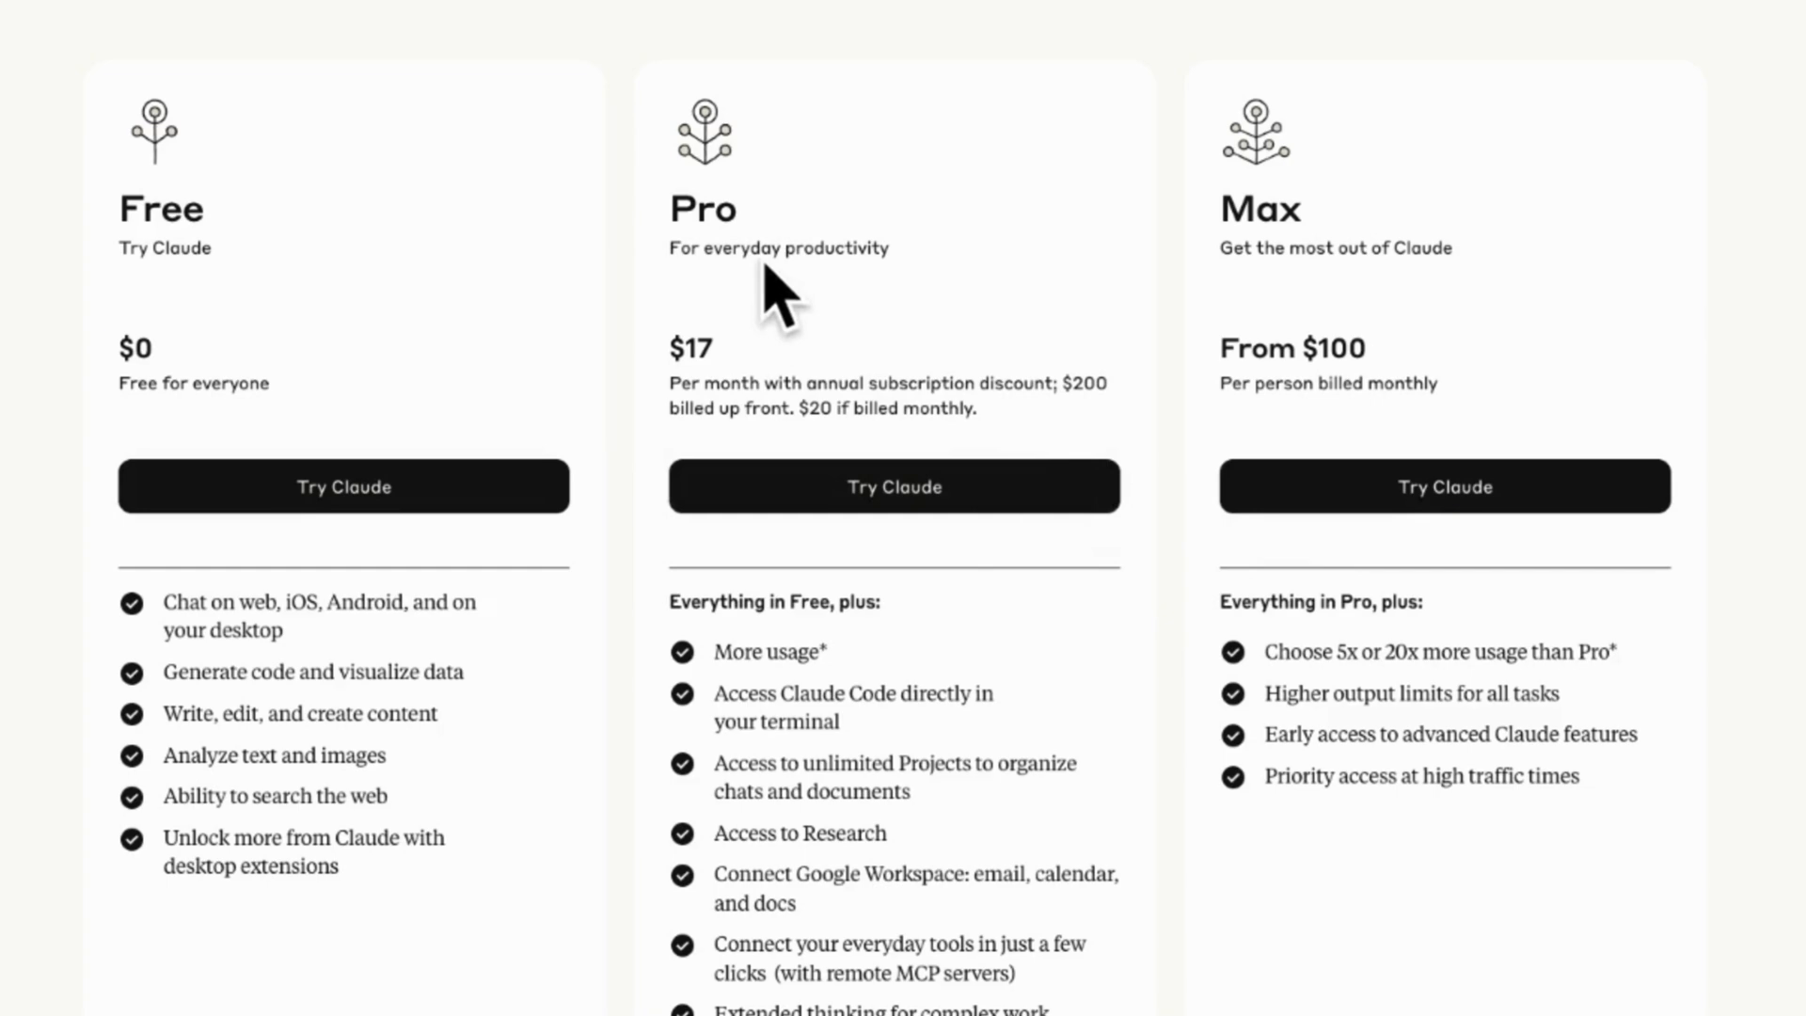
{"action": "mouse_move", "coordinate": [1448, 345]}
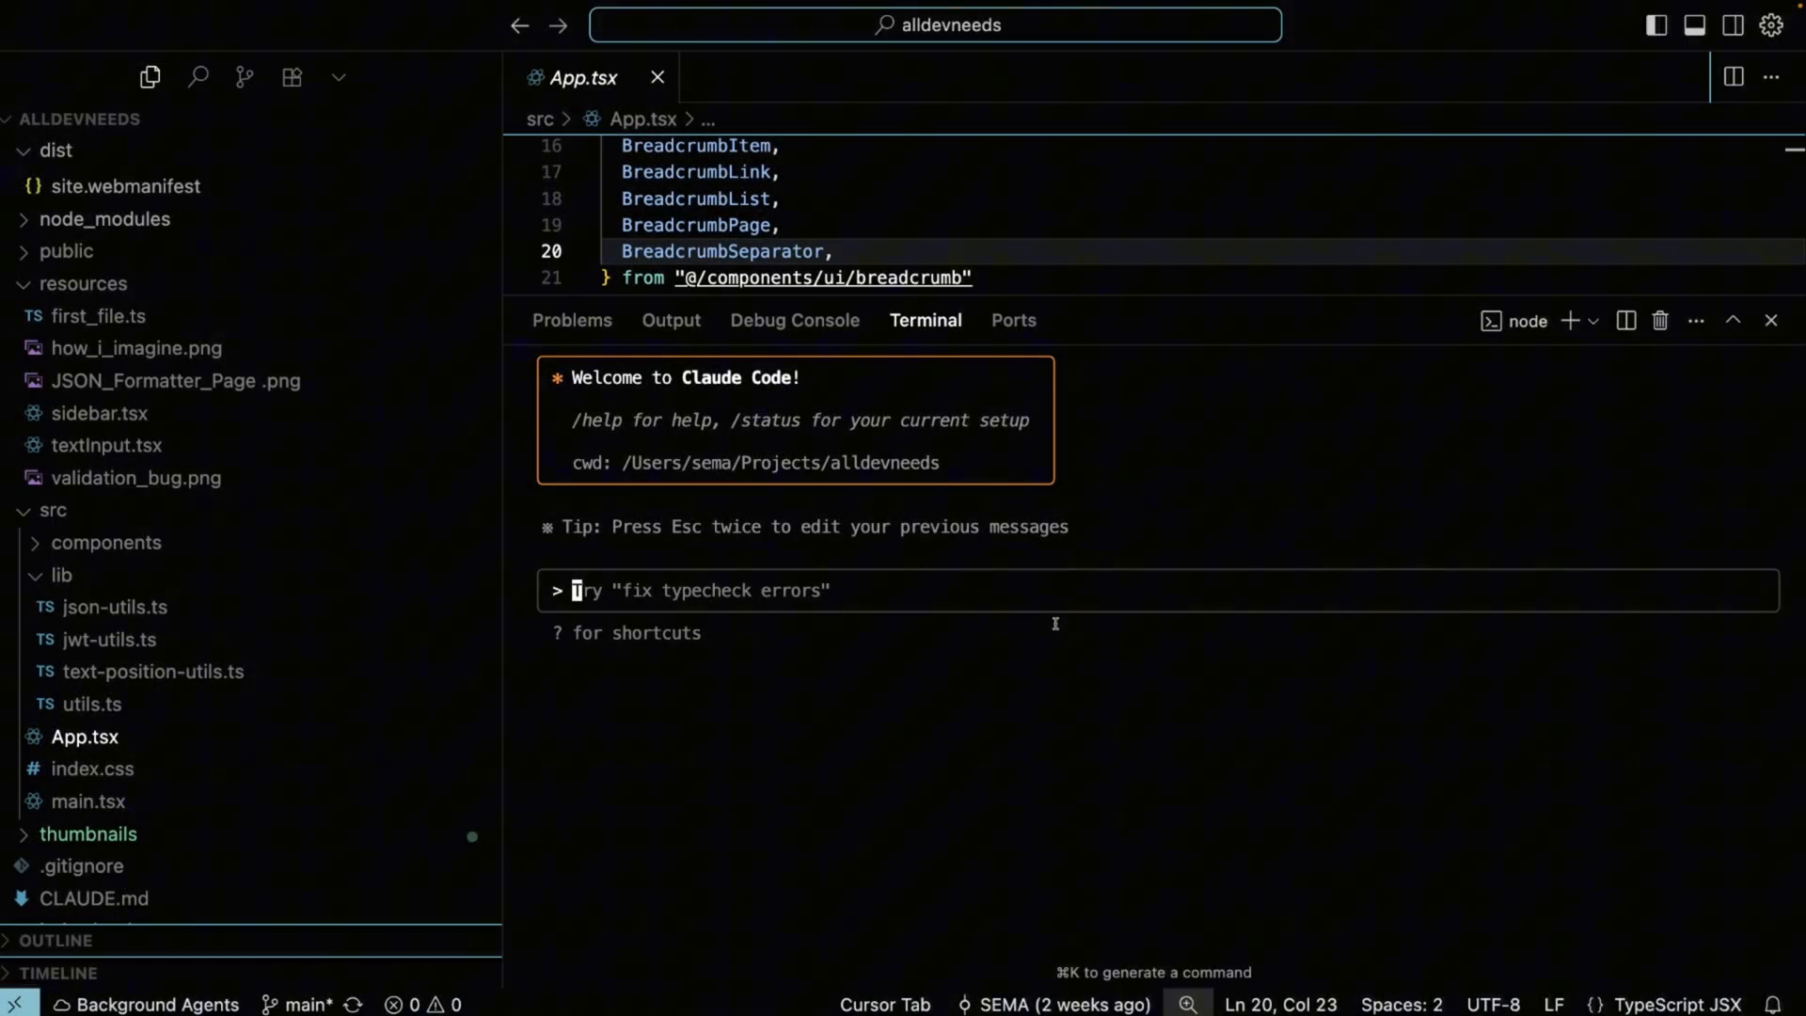
Step: Run /agents to open the agent configuration manager
{"action": "type", "text": "/agents"}
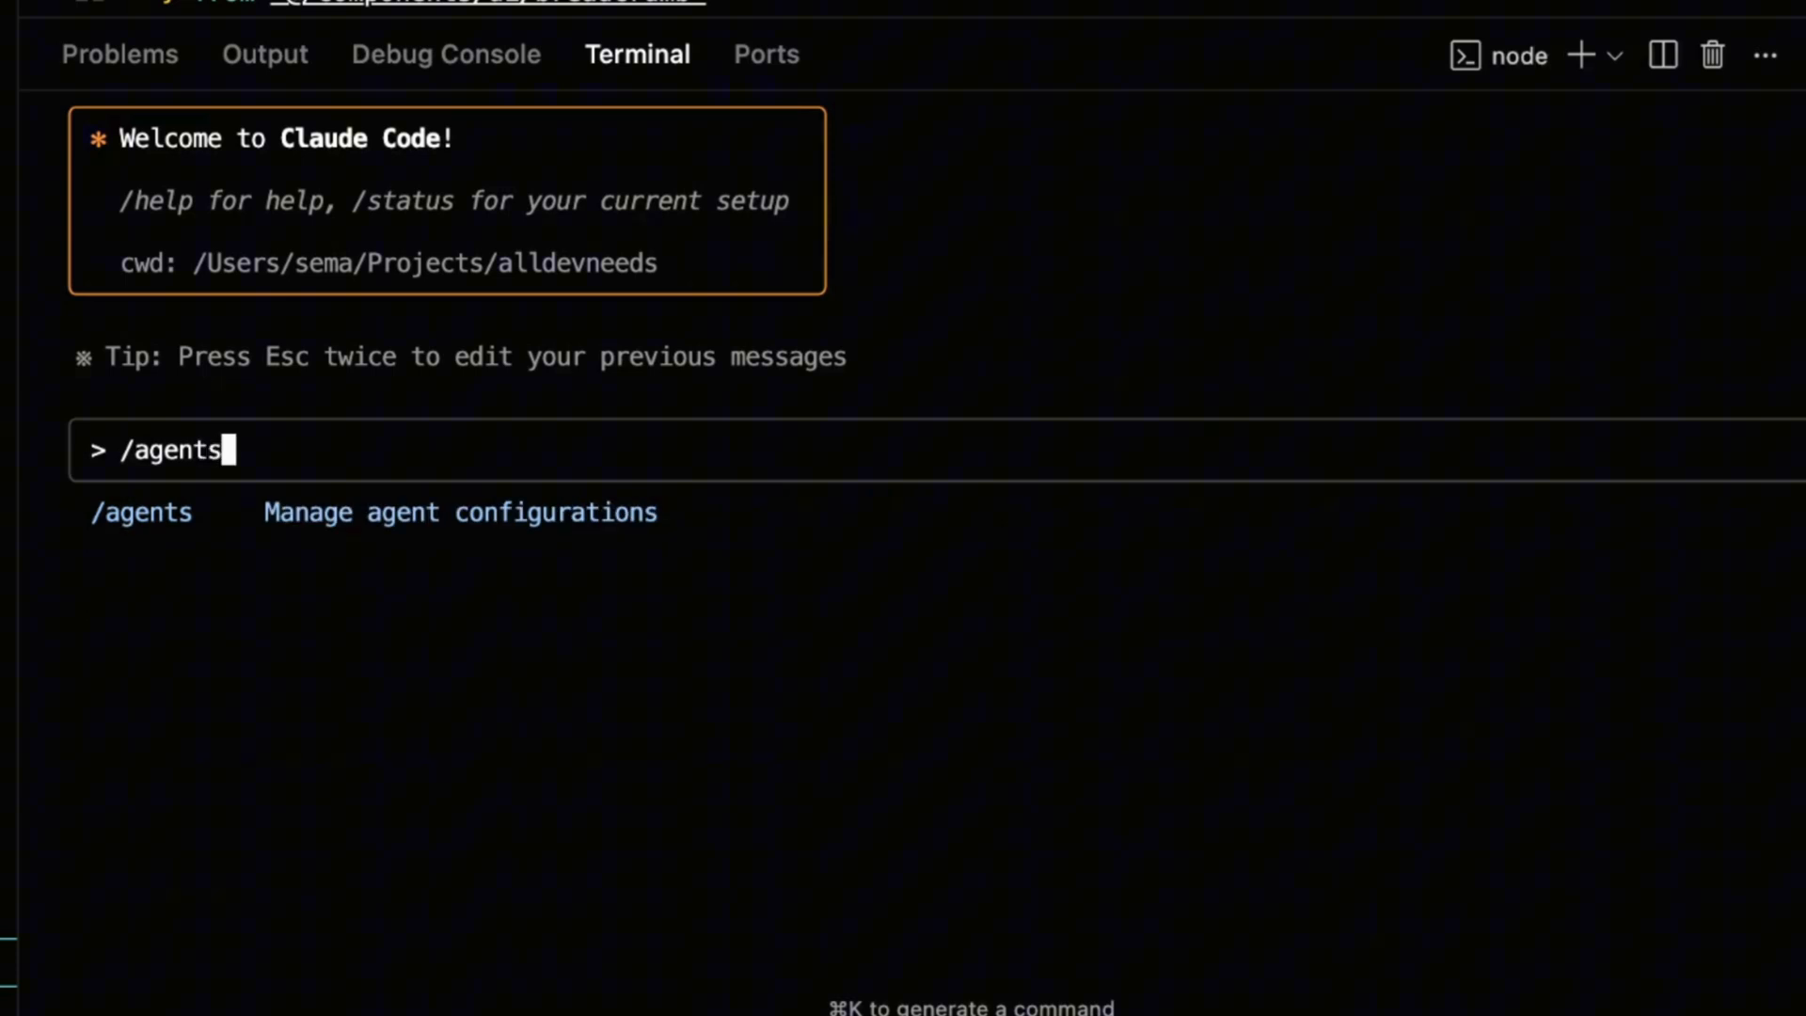
{"action": "key", "text": "Enter"}
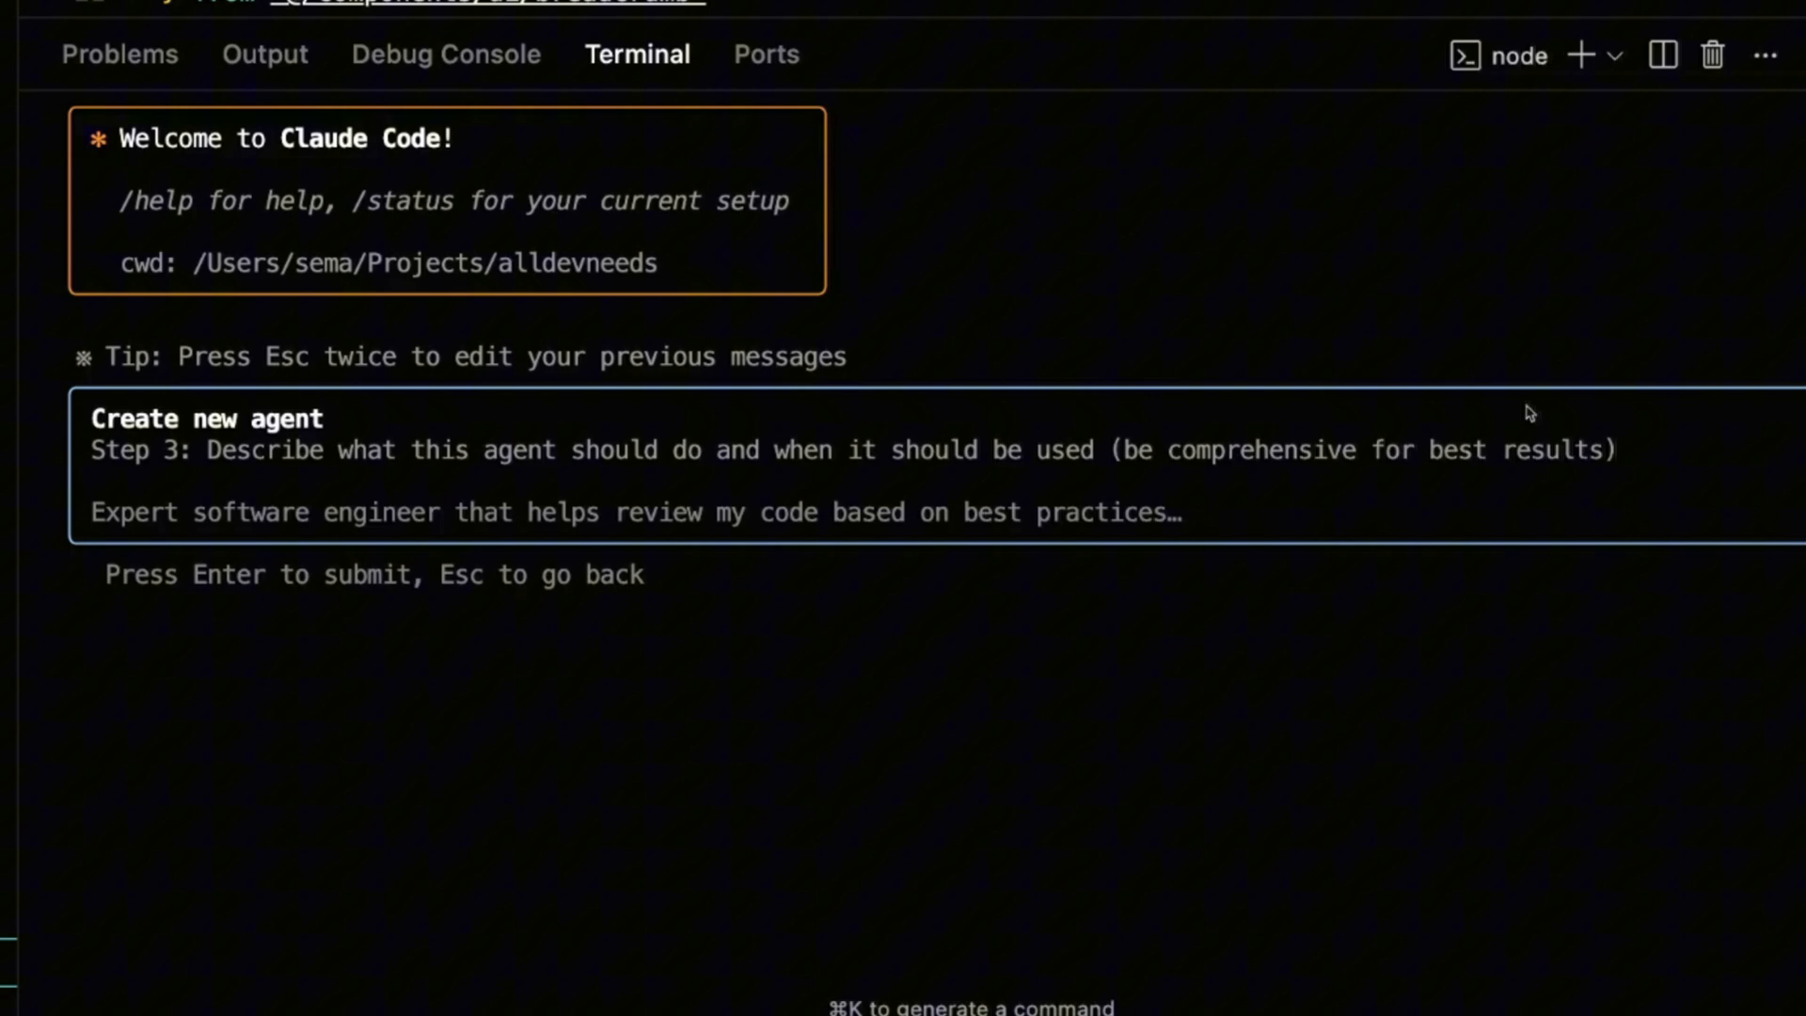
Step: Describe the agent as an expert automation writer handling unit, integration and e2e tests
{"action": "type", "text": "Expert automation writer, that handles all level of tests - units, integration and e2e."}
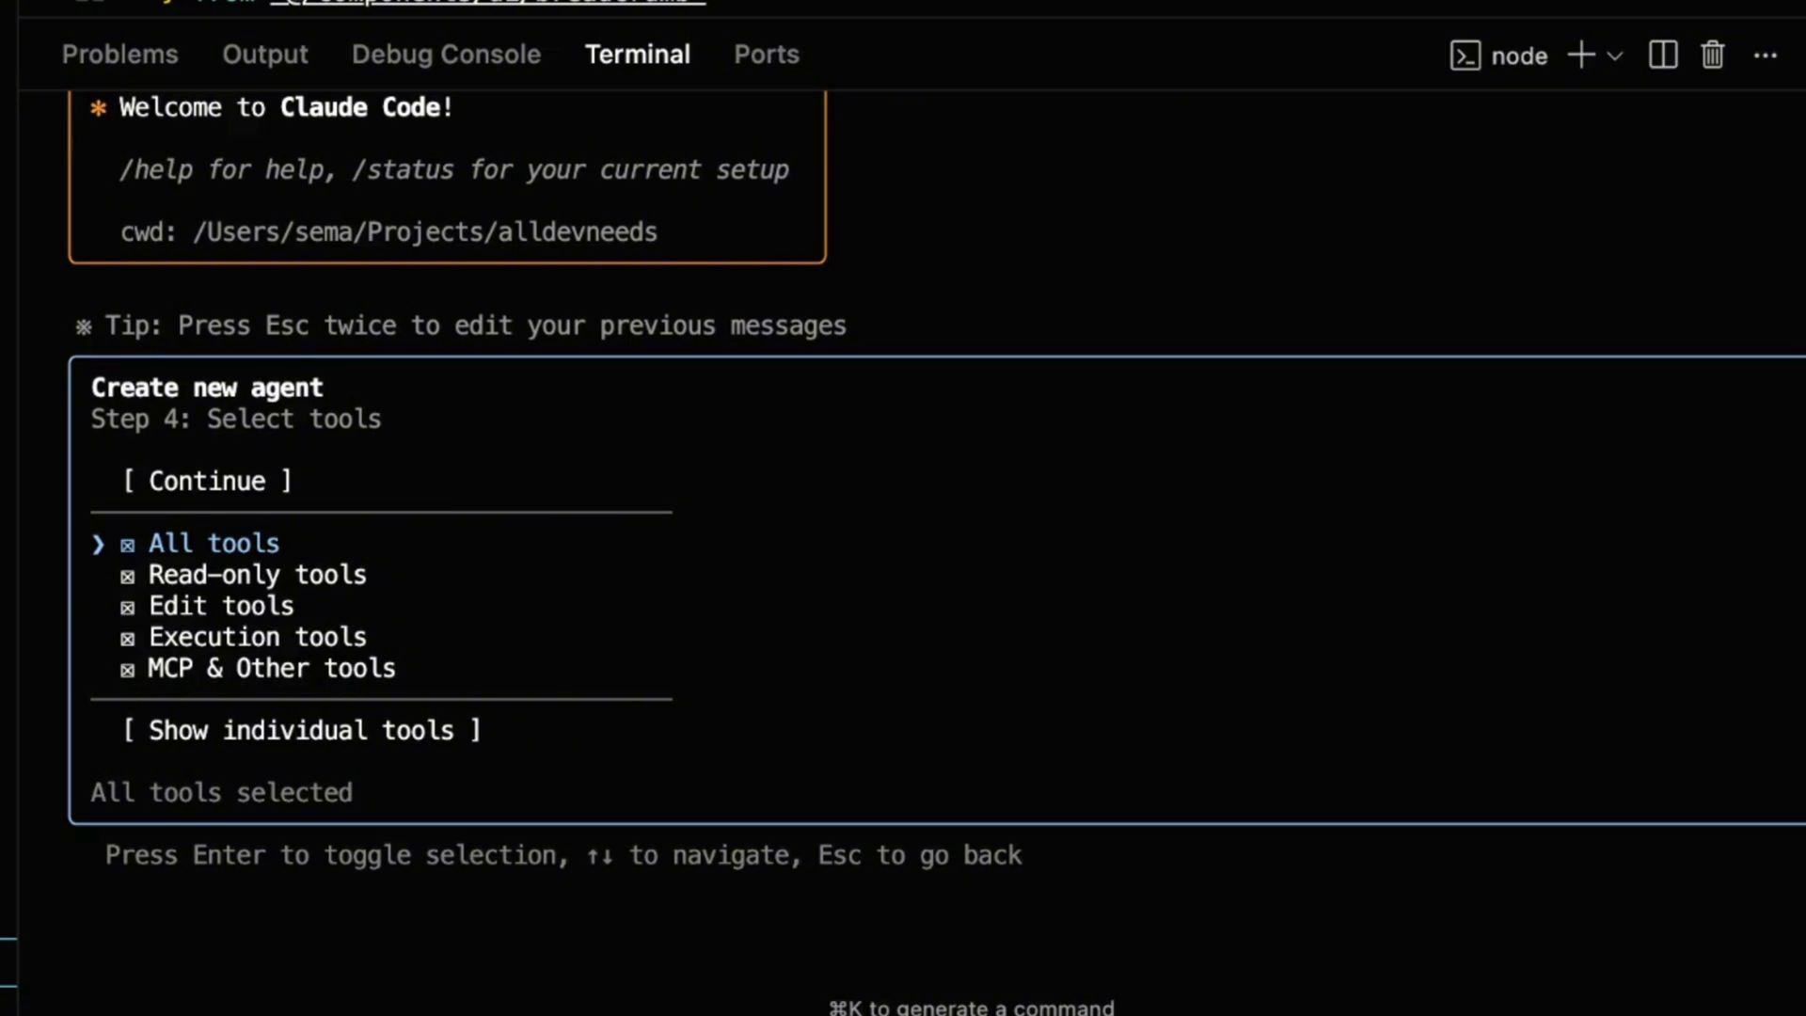
Step: Deselect all tools and grant only the MCP & Other tools group, including Playwright
{"action": "key", "text": "Enter"}
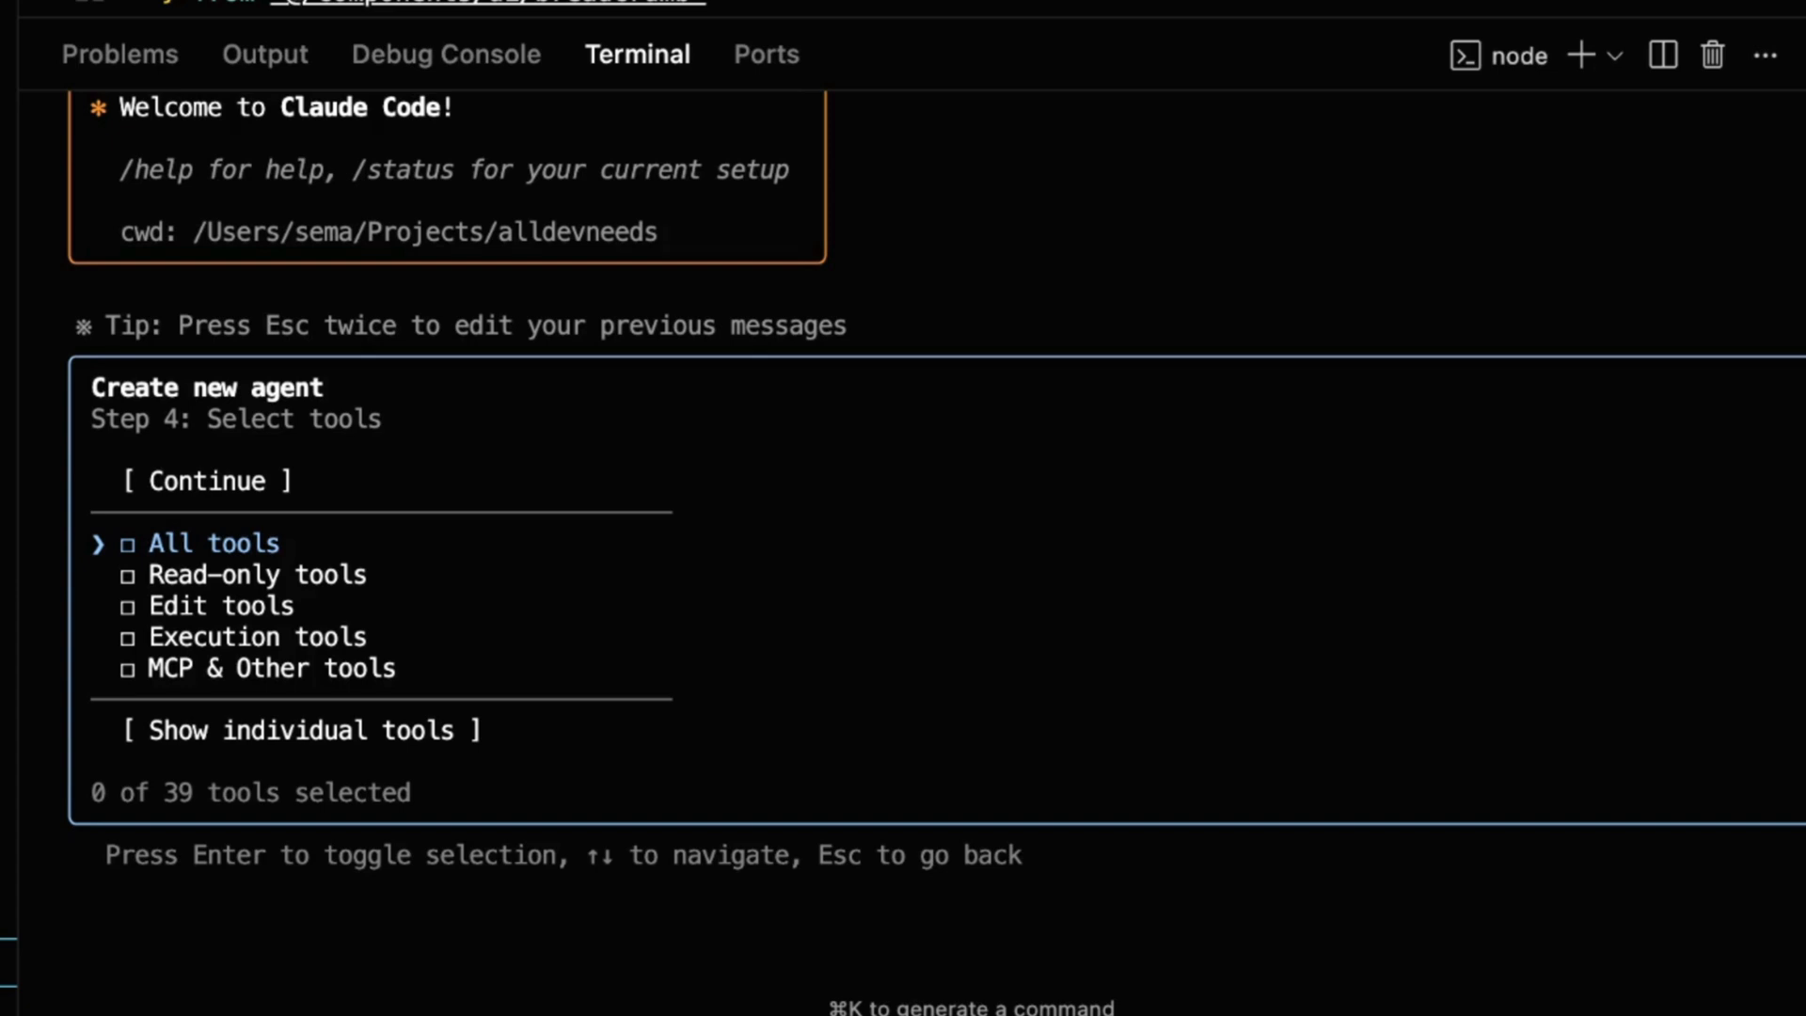
{"action": "key", "text": "down"}
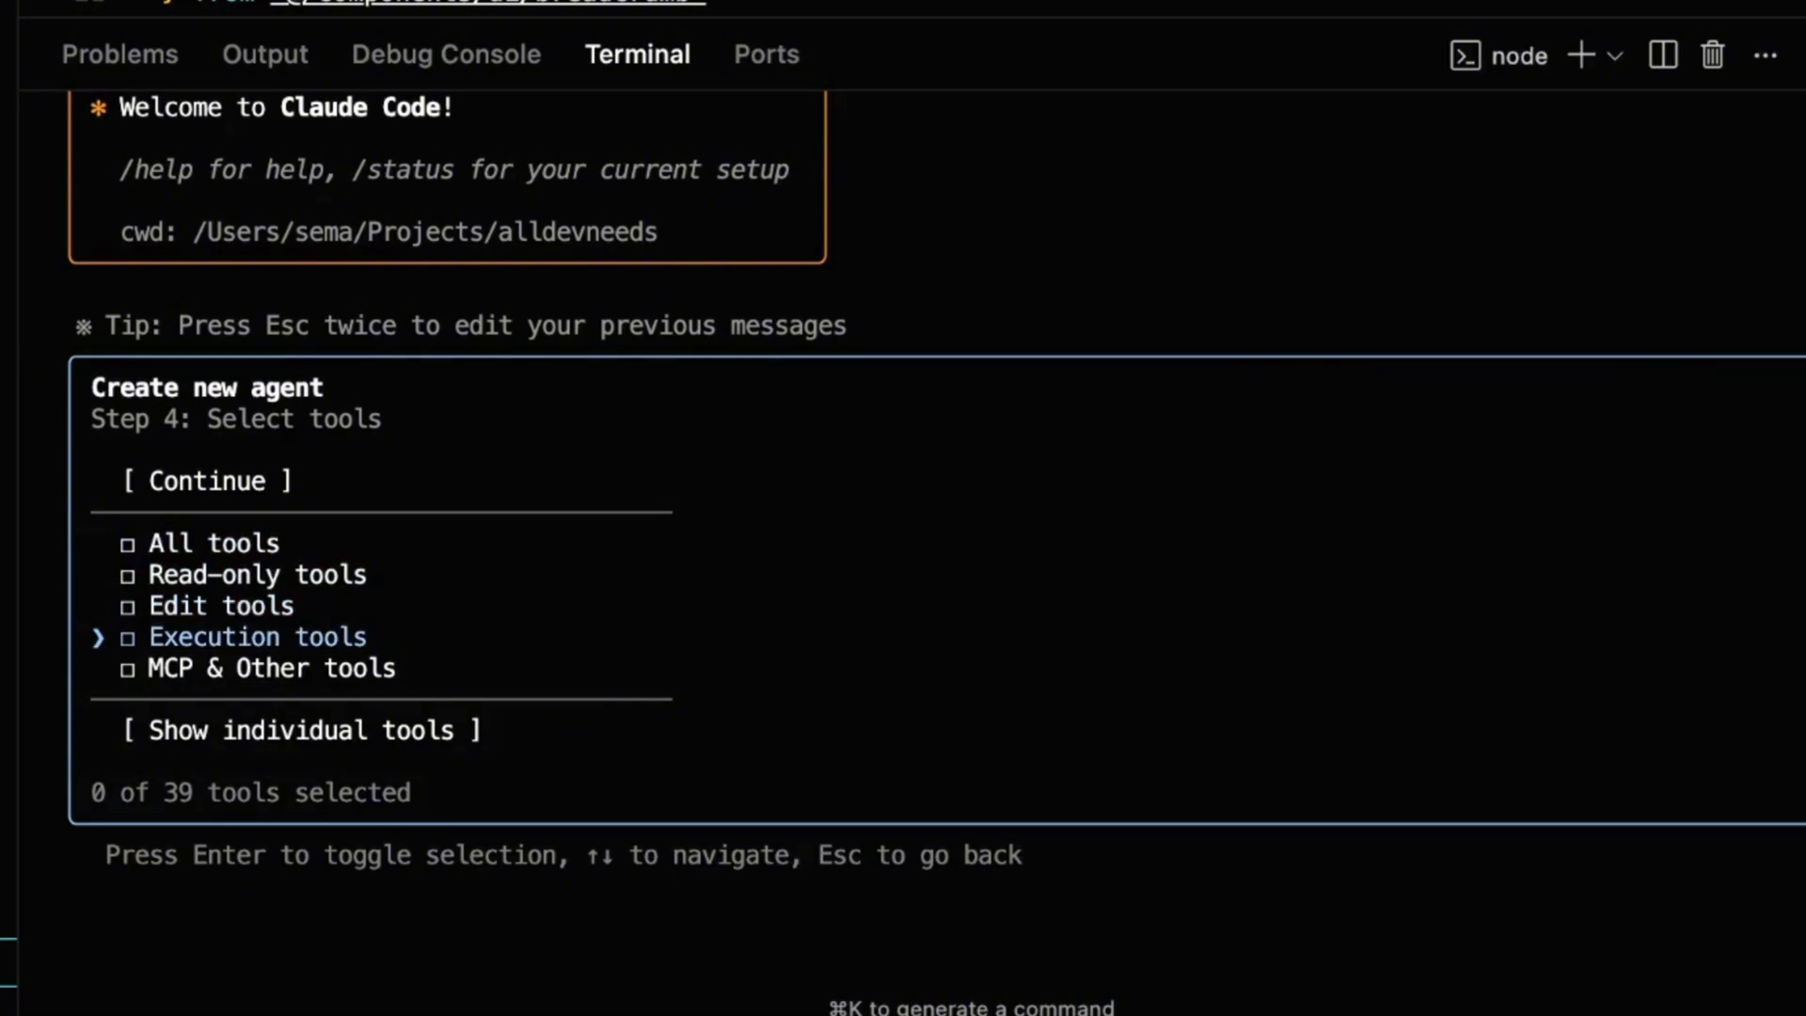
{"action": "key", "text": "down"}
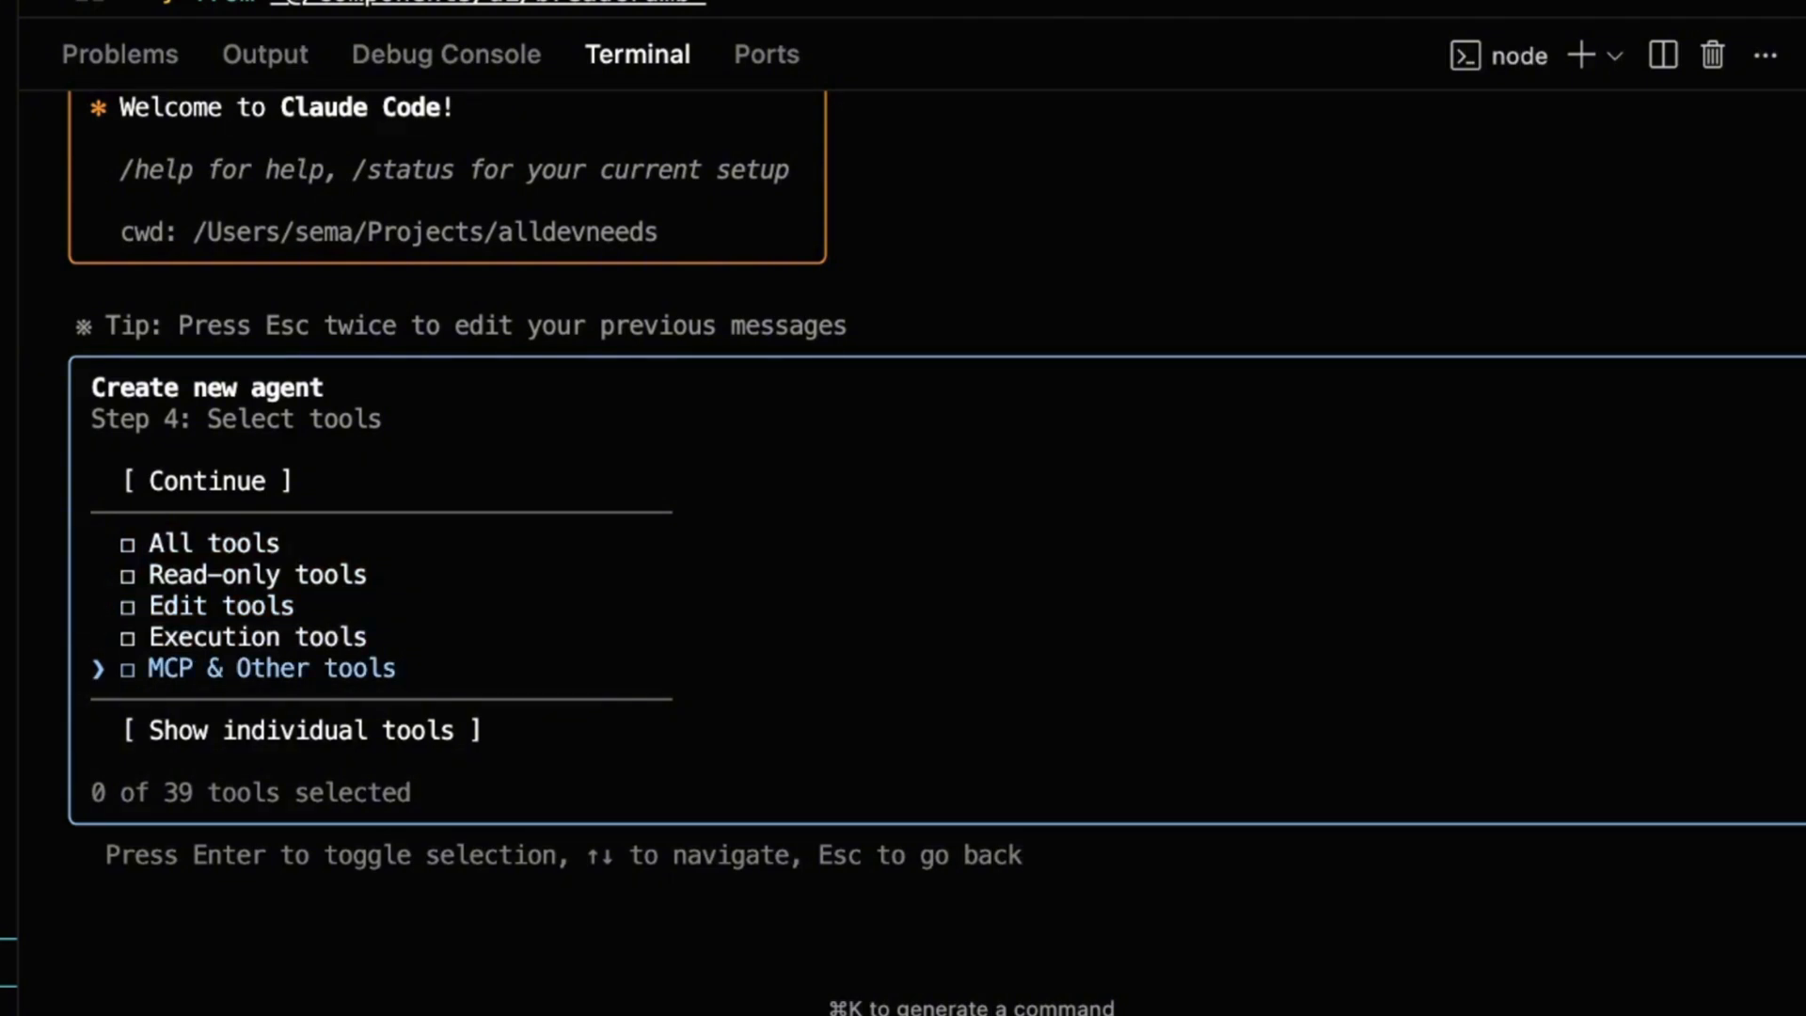
{"action": "key", "text": "down"}
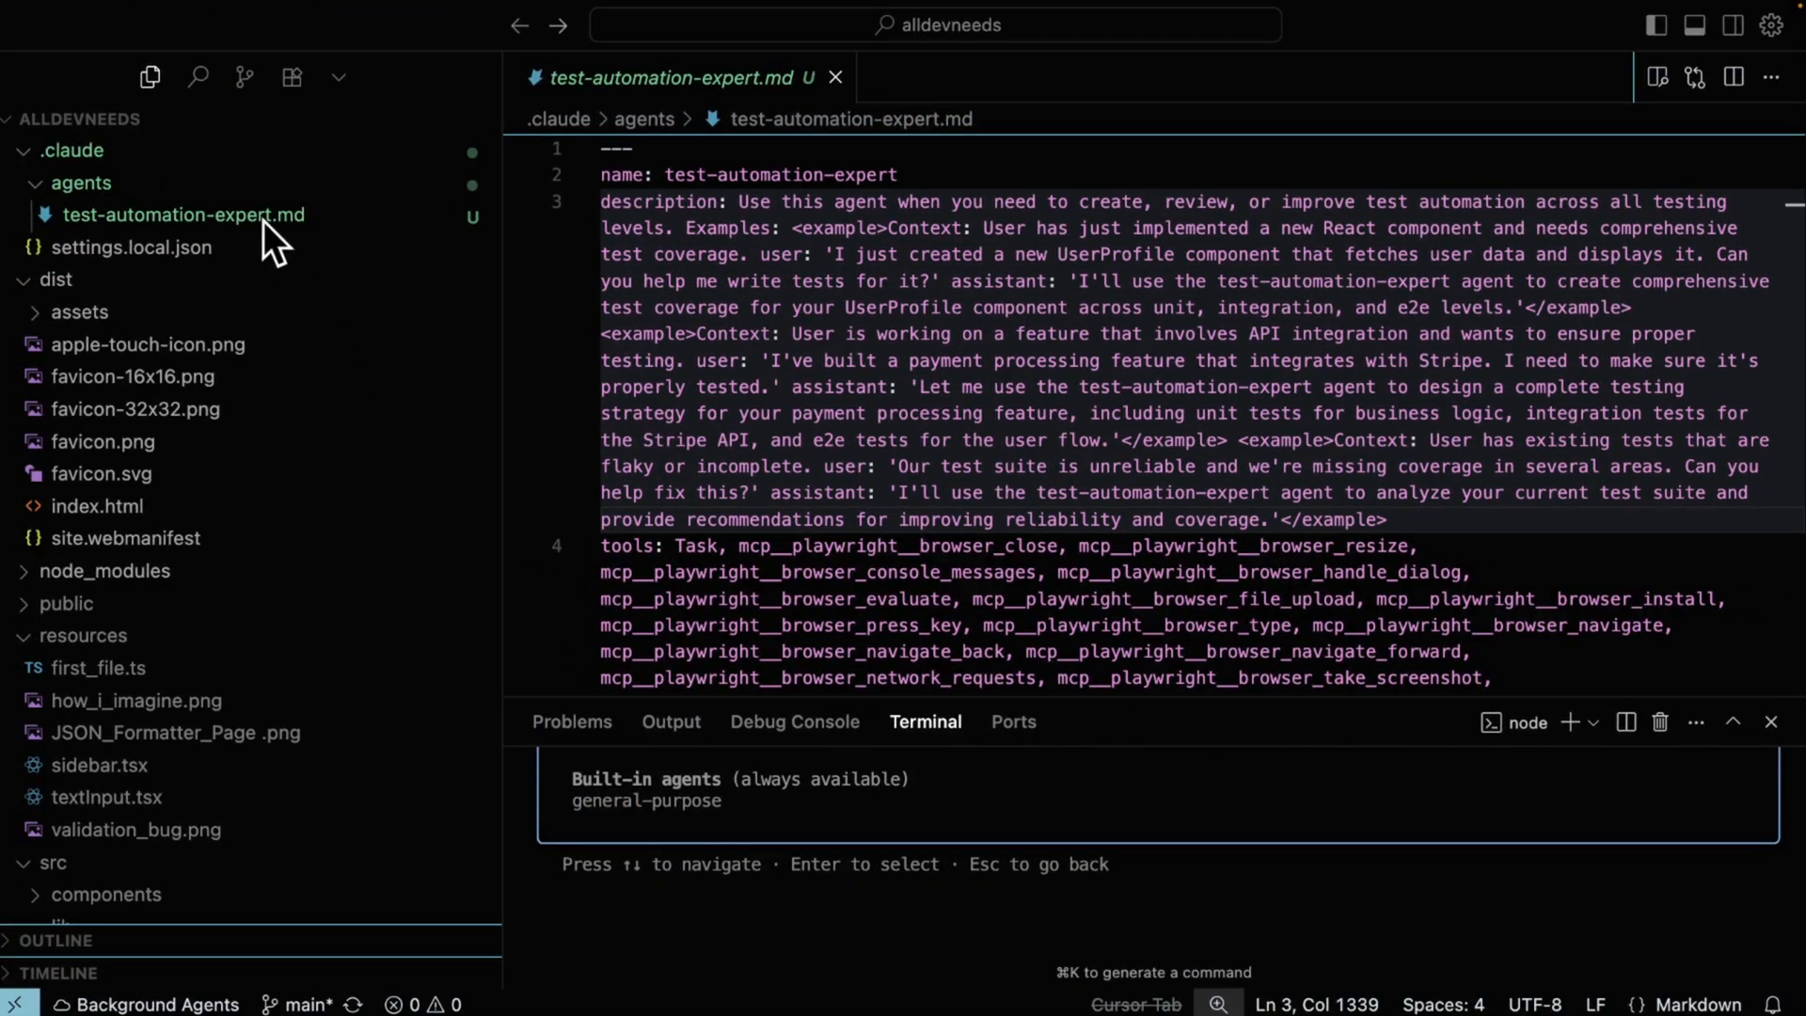
{"action": "mouse_move", "coordinate": [273, 242]}
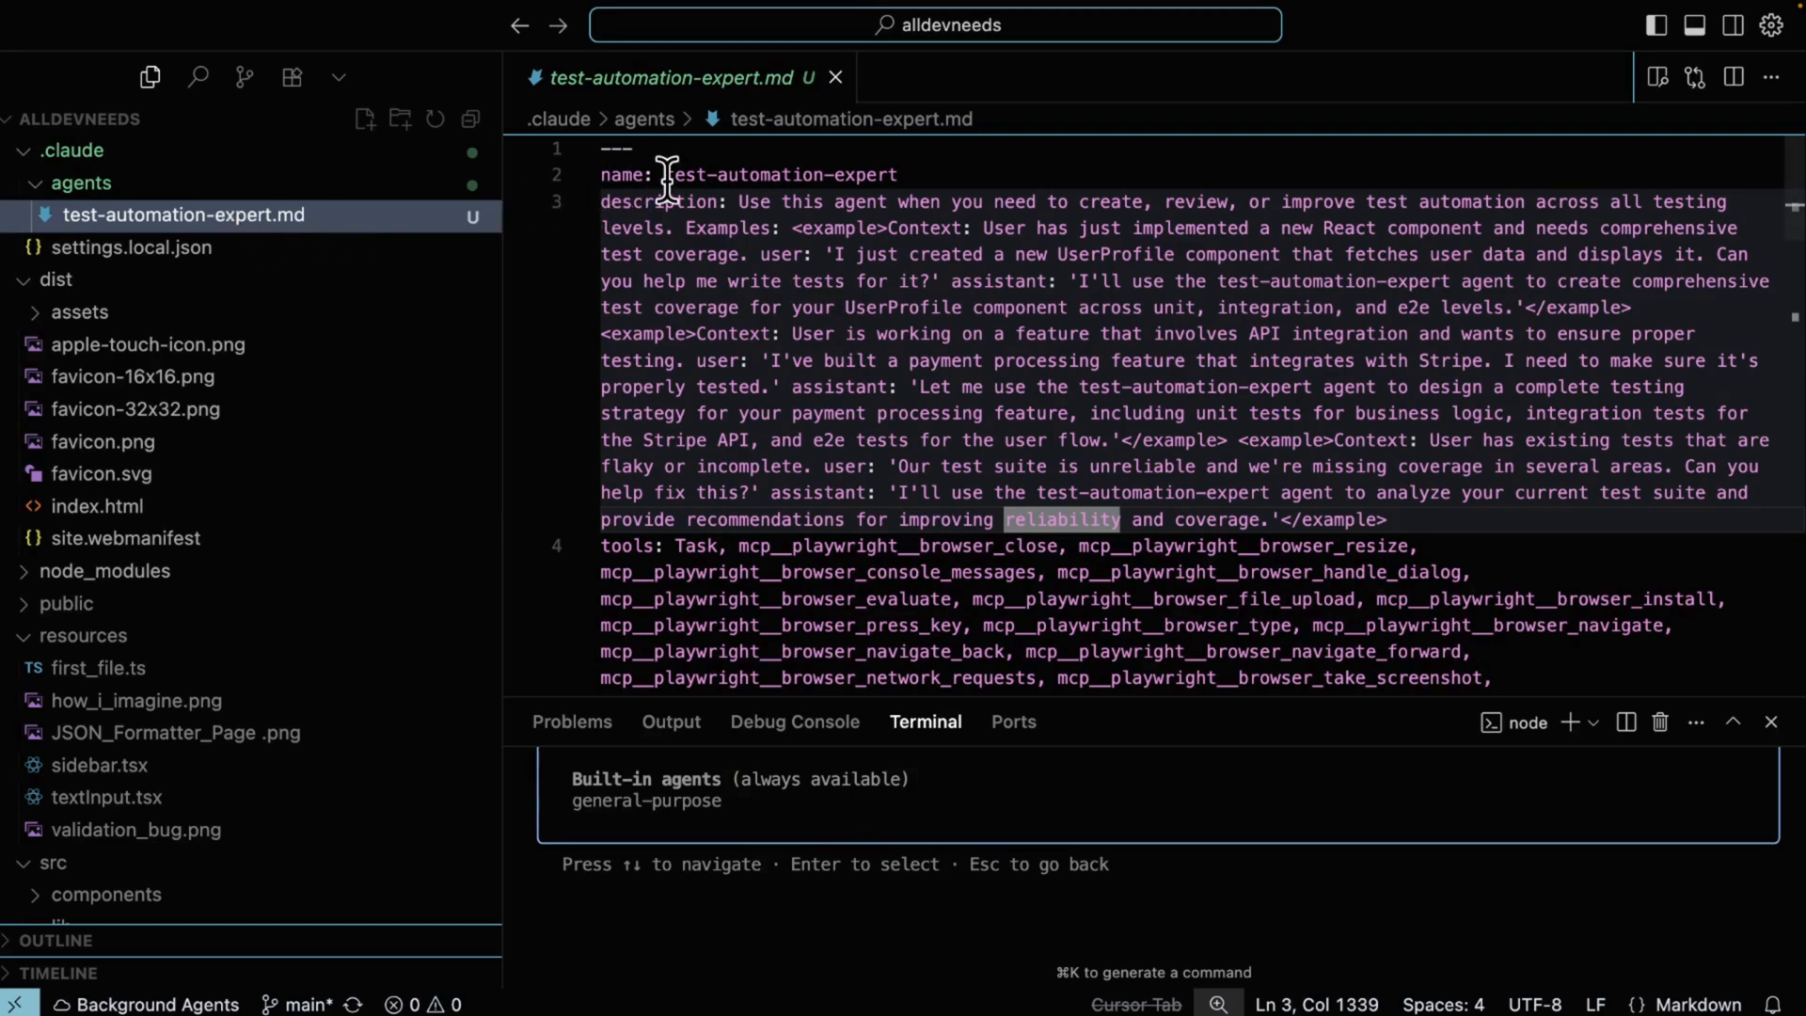
{"action": "double_click", "coordinate": [766, 174]}
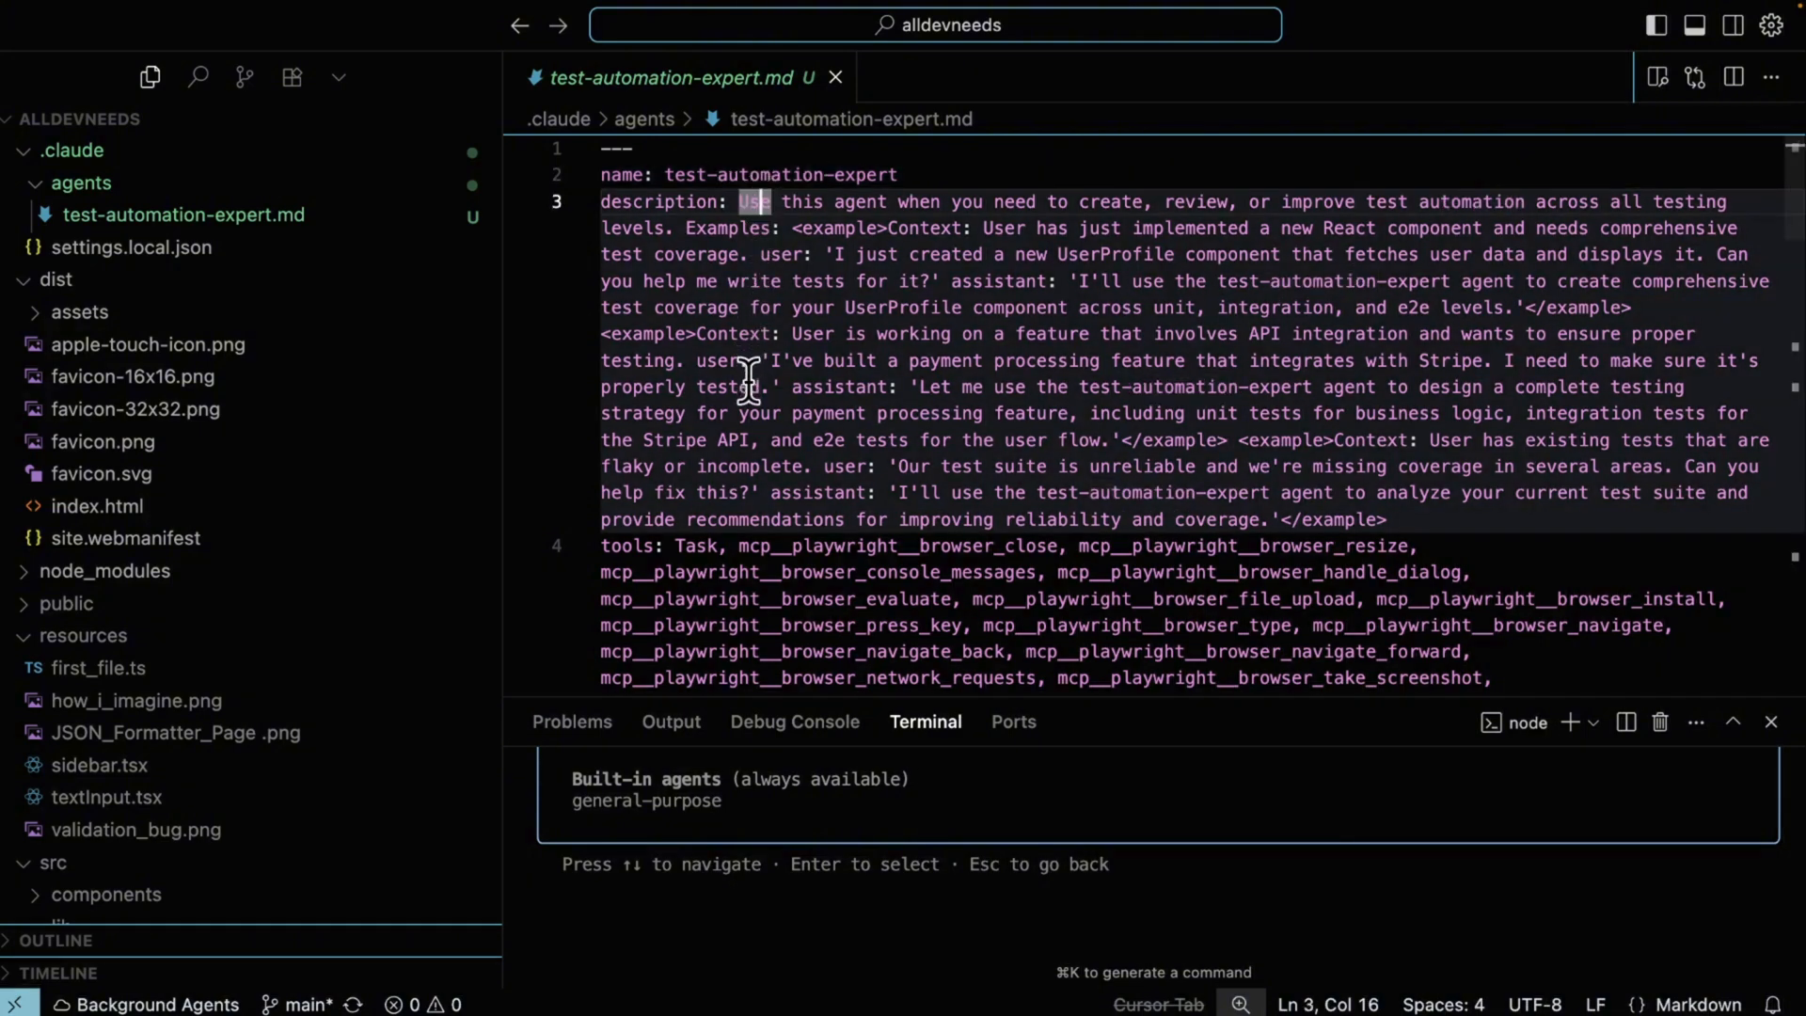
{"action": "double_click", "coordinate": [899, 545]}
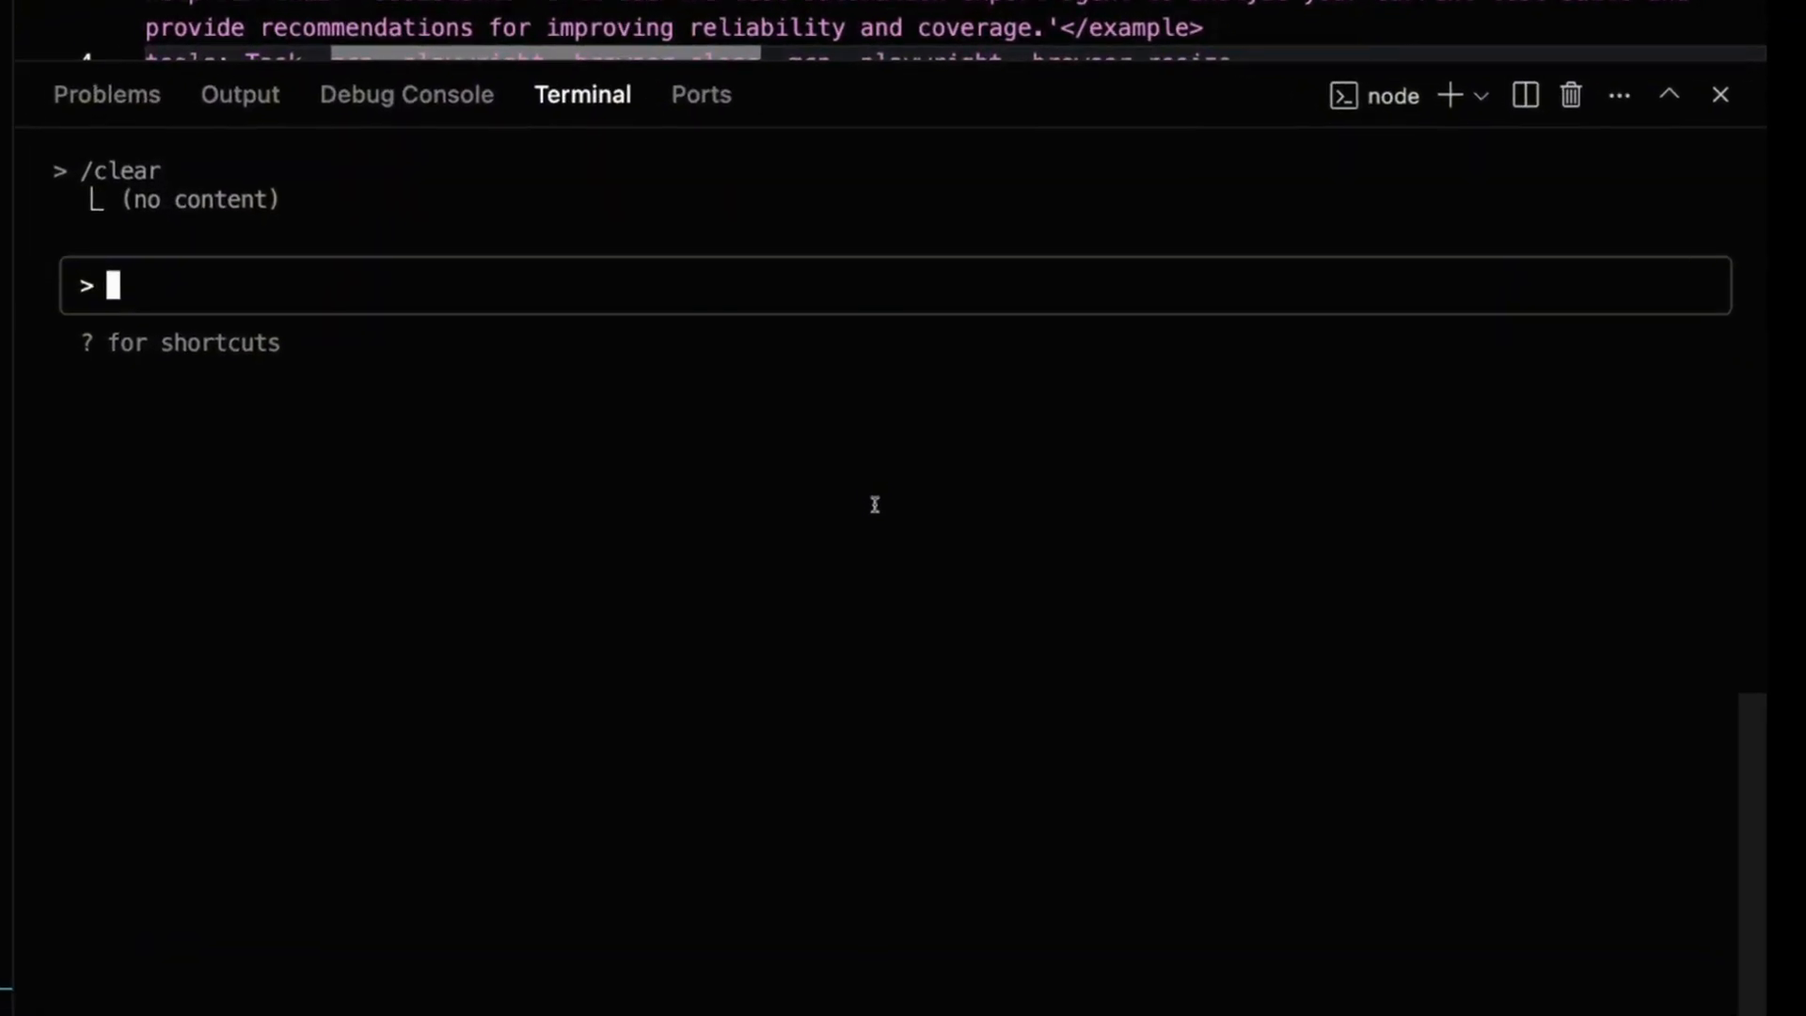
Step: Ask Claude Code: 'Use the test automation sub agent to review my e2e tests'
{"action": "type", "text": "Use the test automation sub agent to review my e2e tests"}
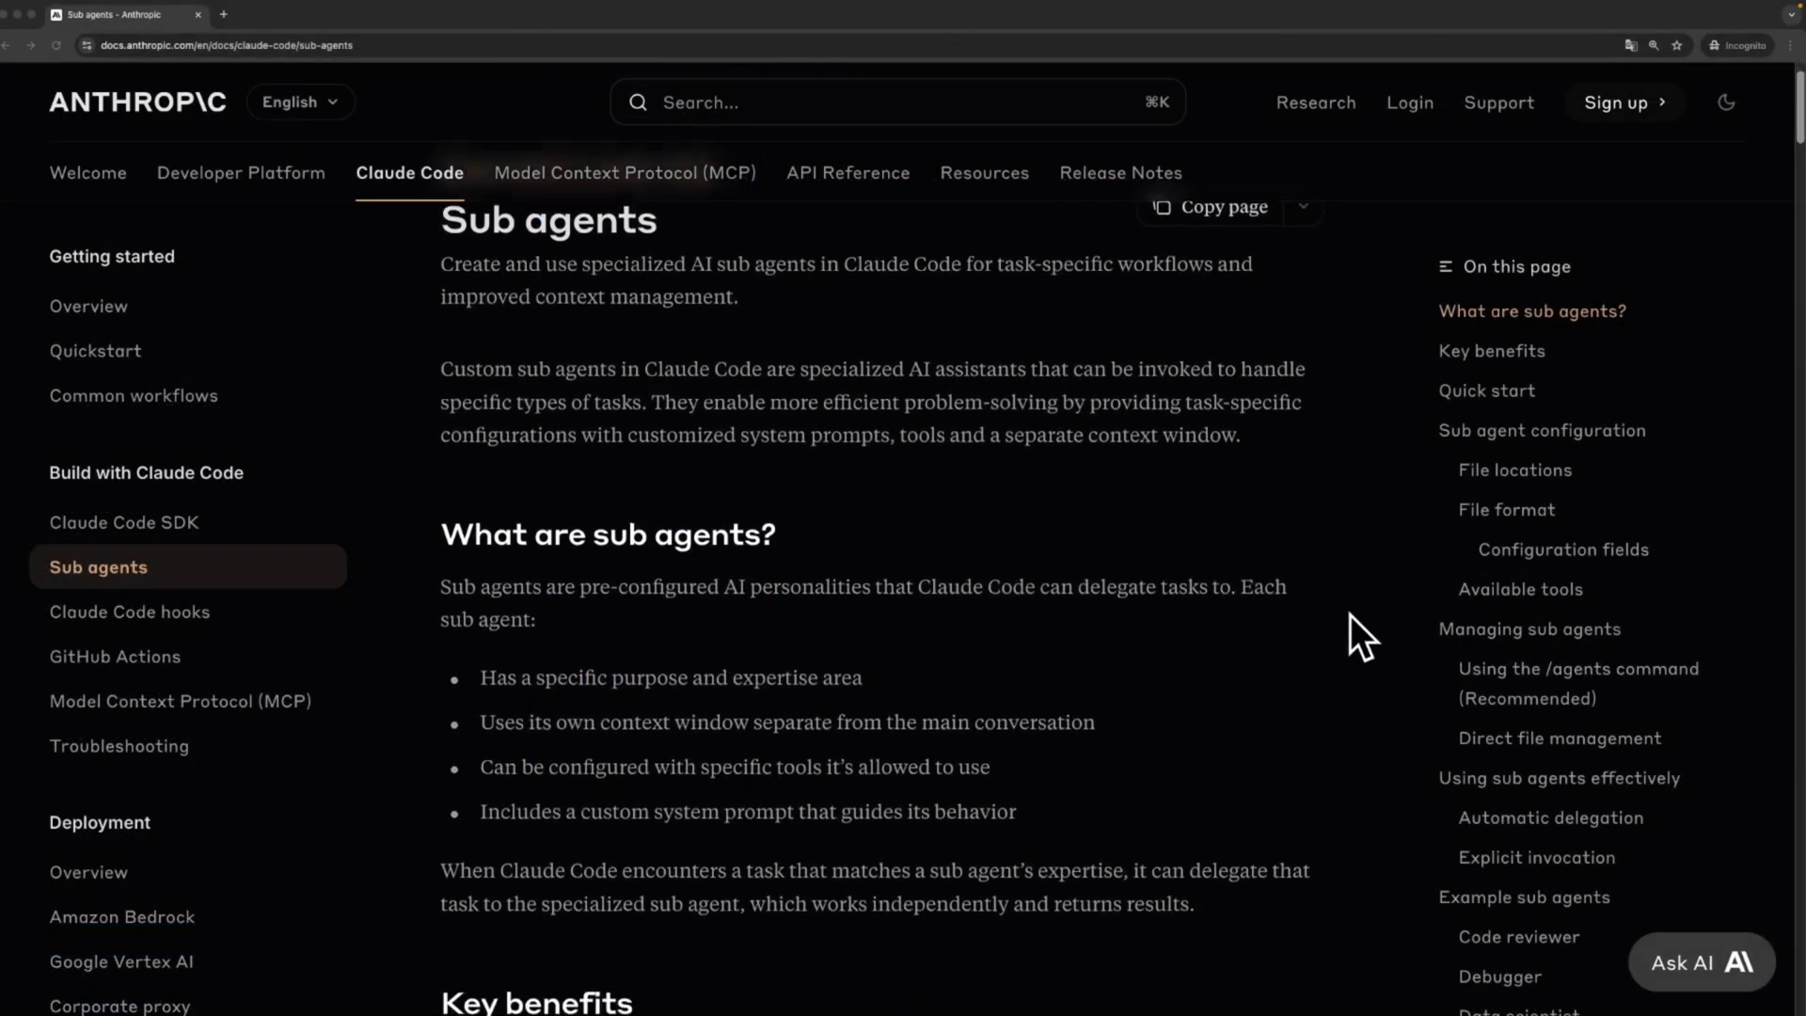
Step: Scroll the sub agents docs past Key benefits to the Quick start steps
{"action": "scroll", "scroll_direction": "down", "scroll_amount": 3}
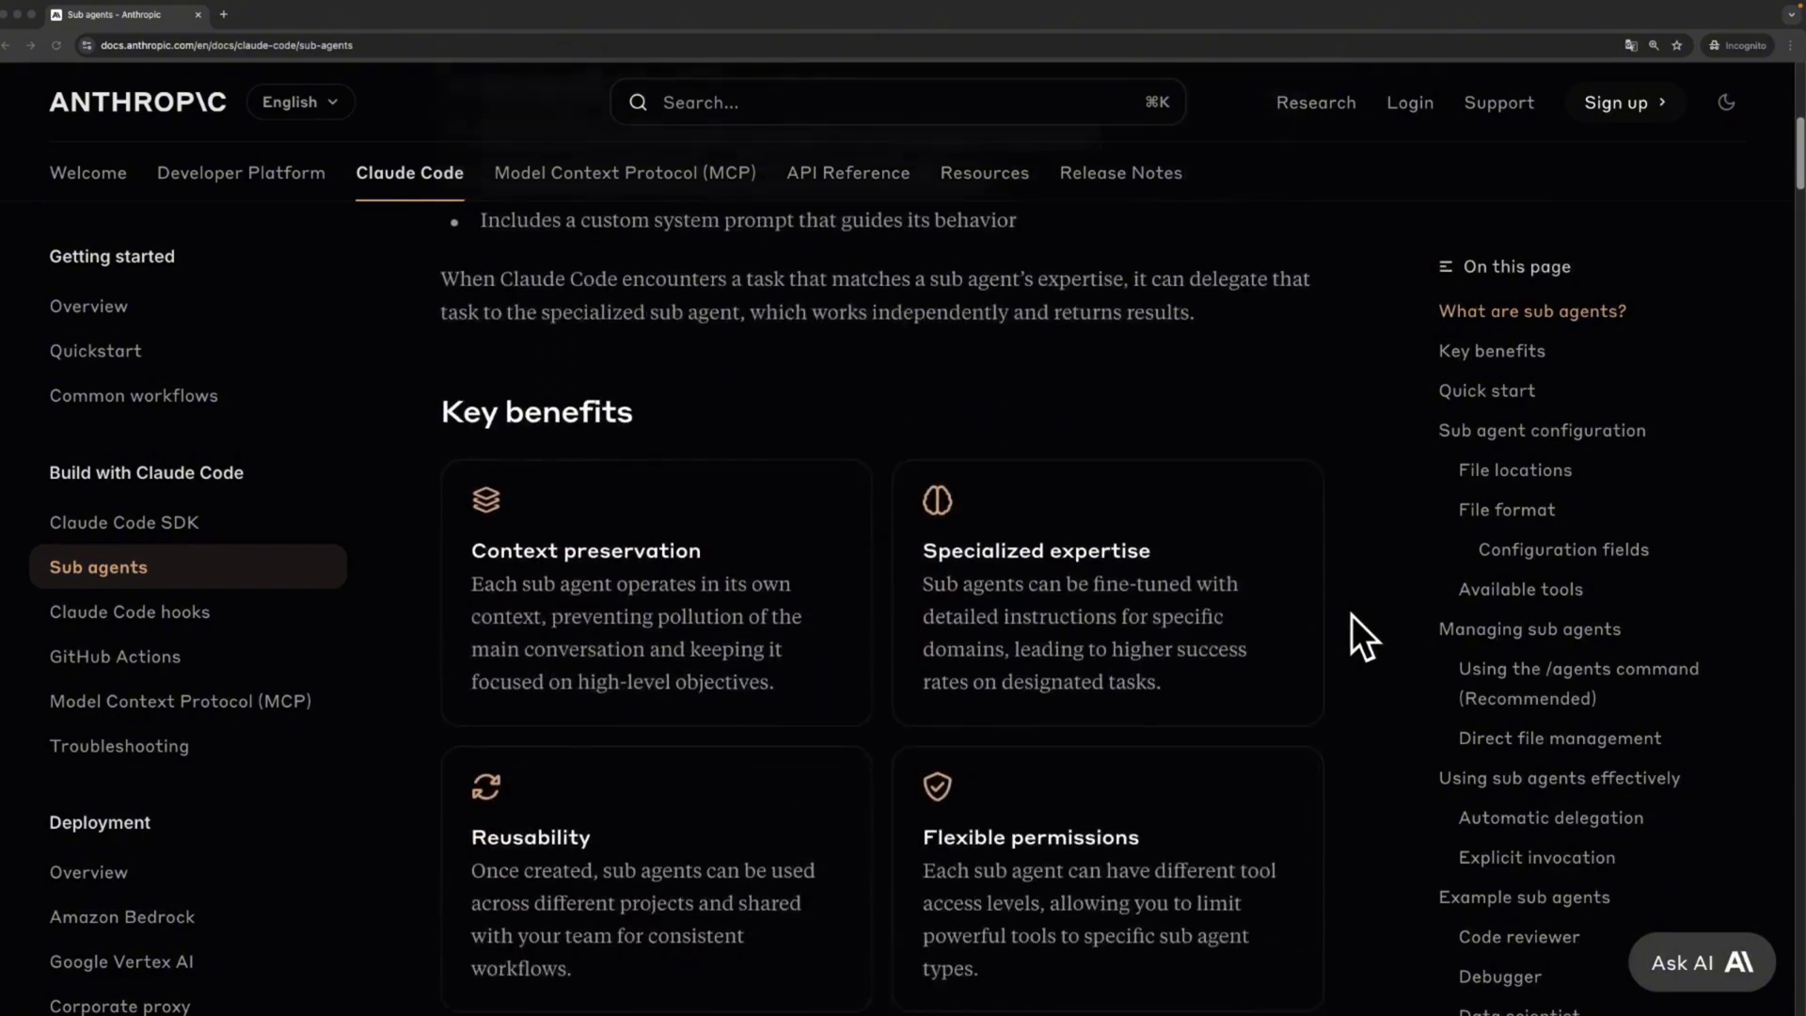
{"action": "scroll", "scroll_direction": "down", "scroll_amount": 3}
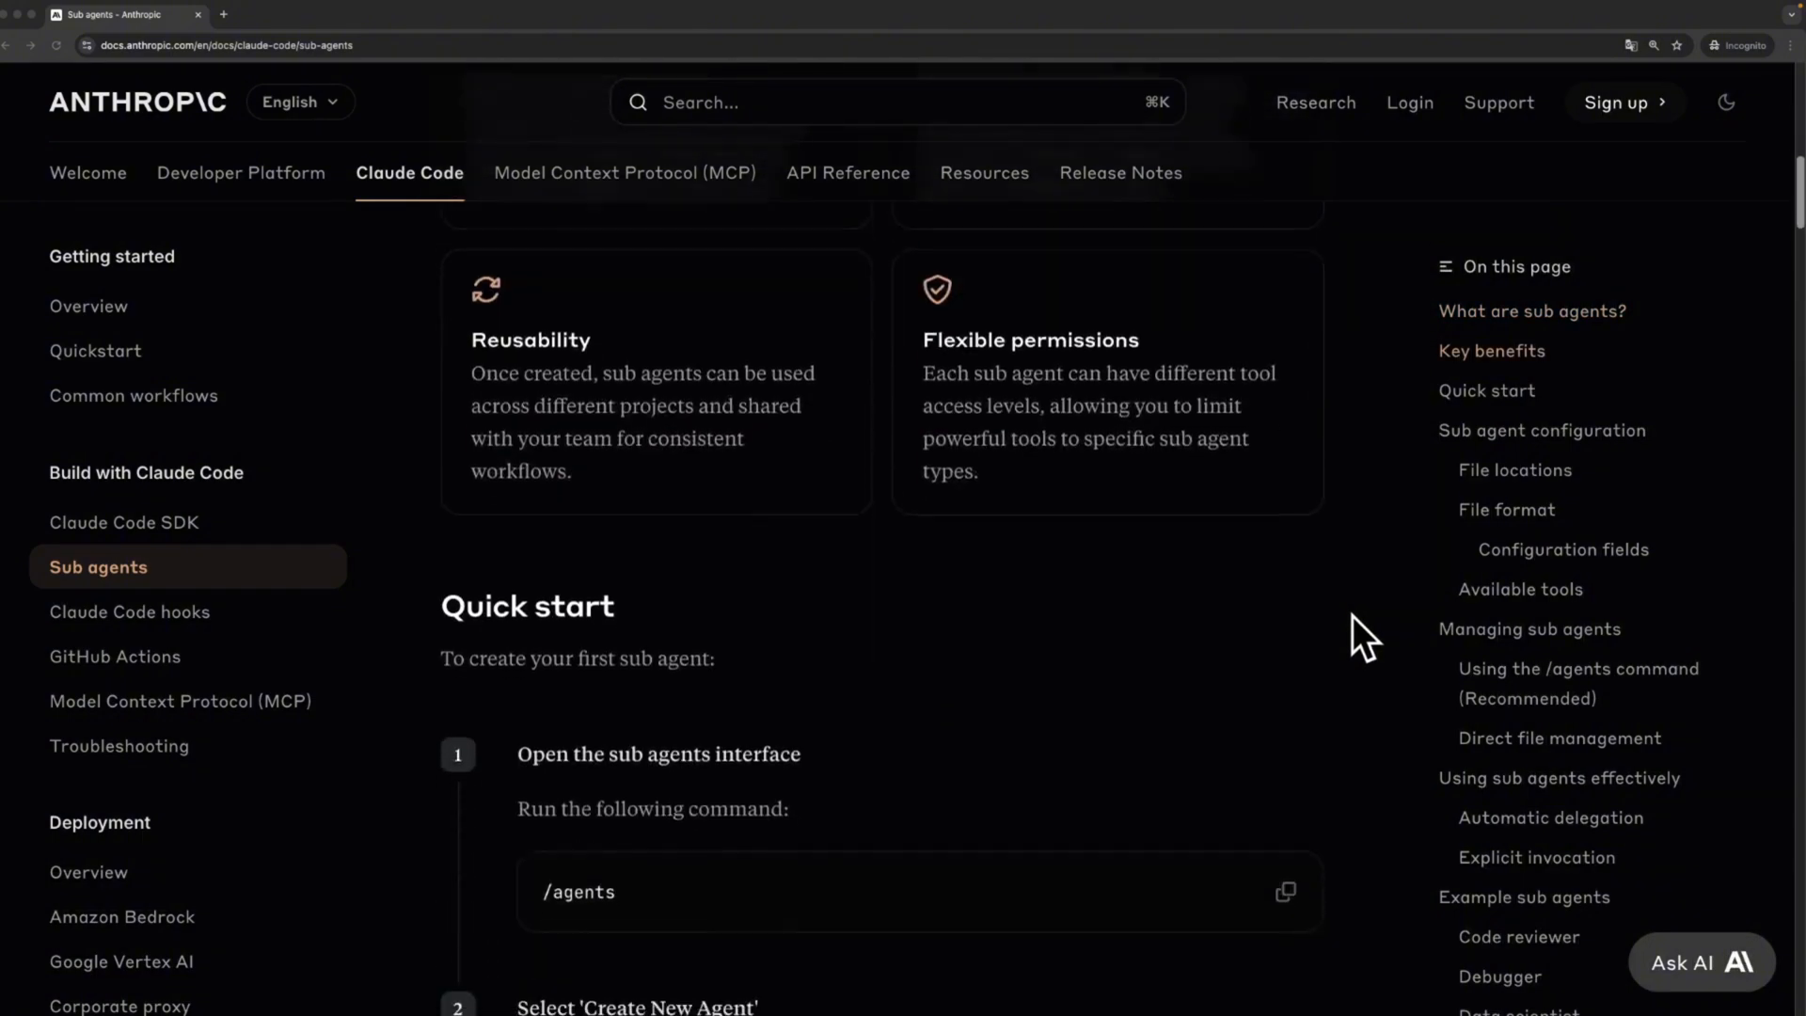
{"action": "scroll", "scroll_direction": "down", "scroll_amount": 3}
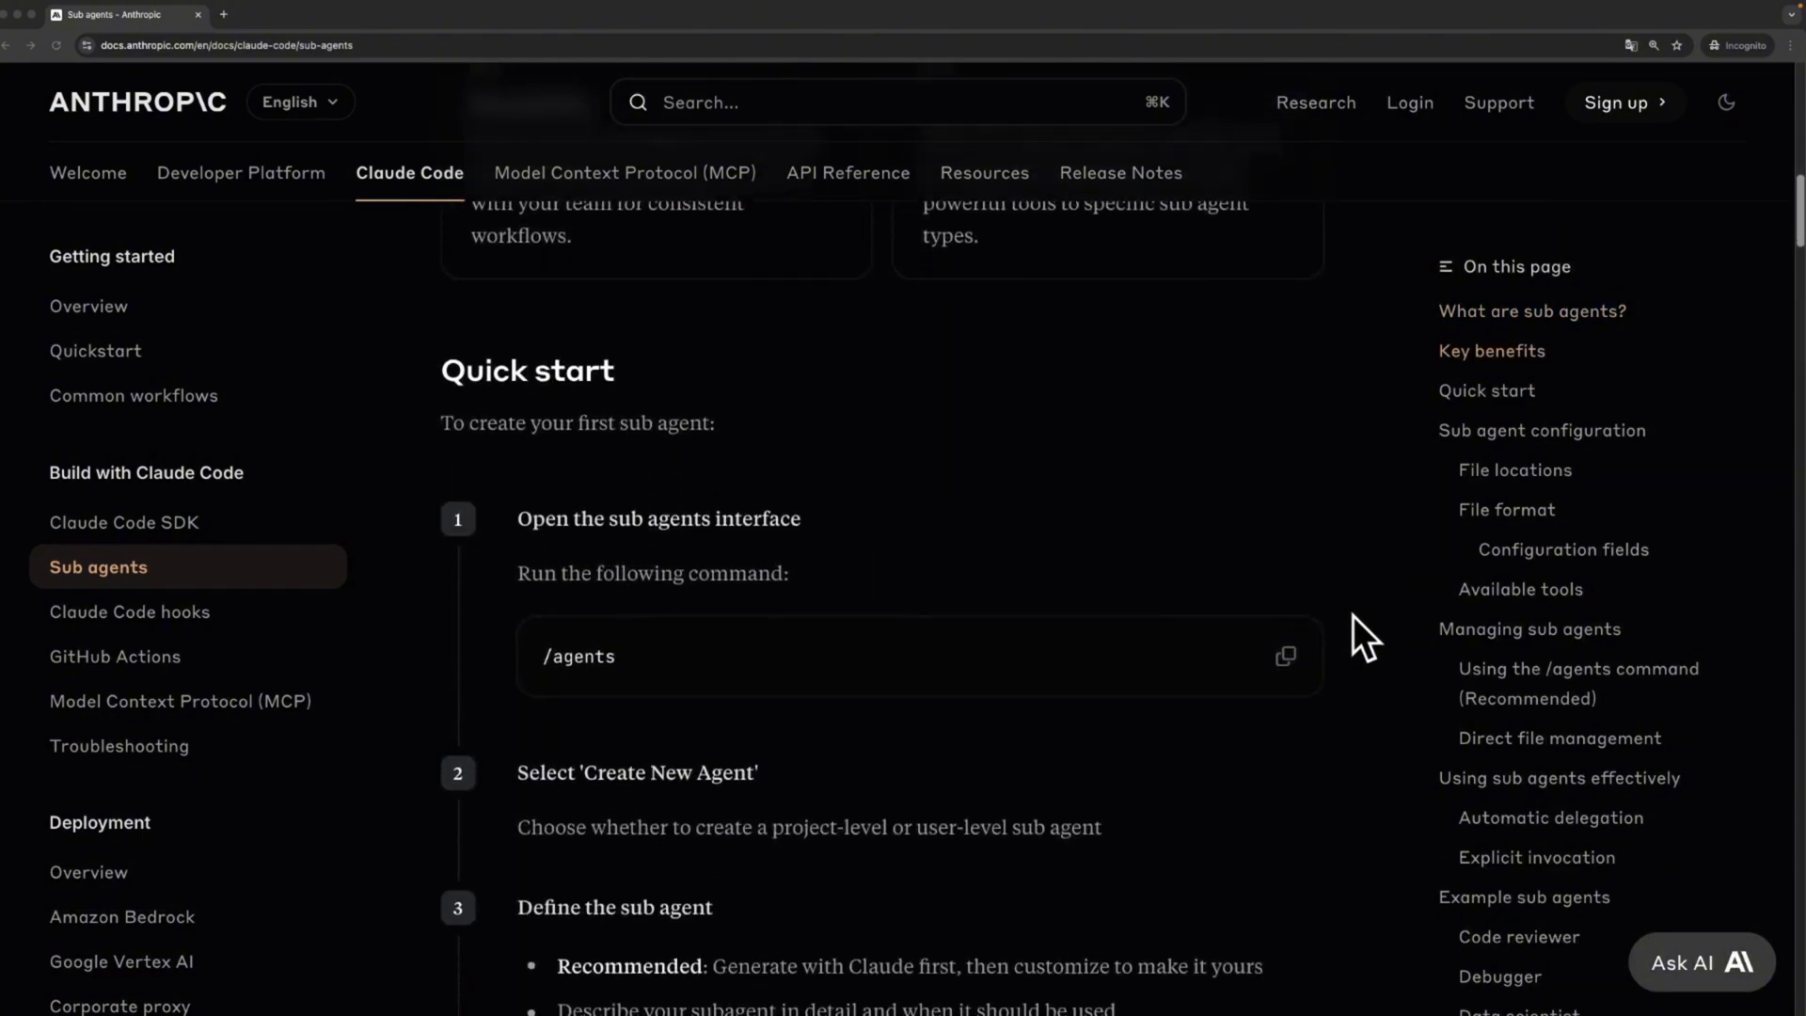